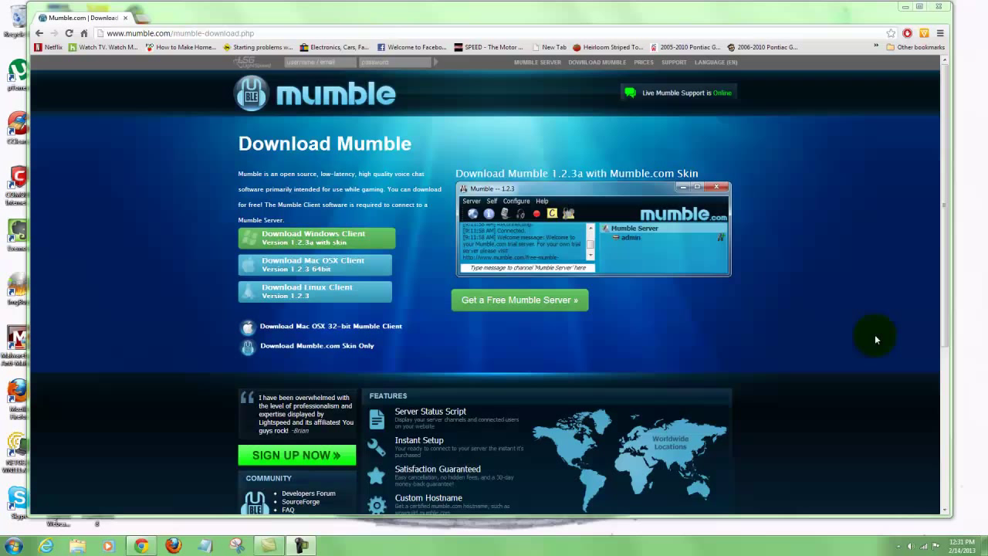
mouse_move(614, 371)
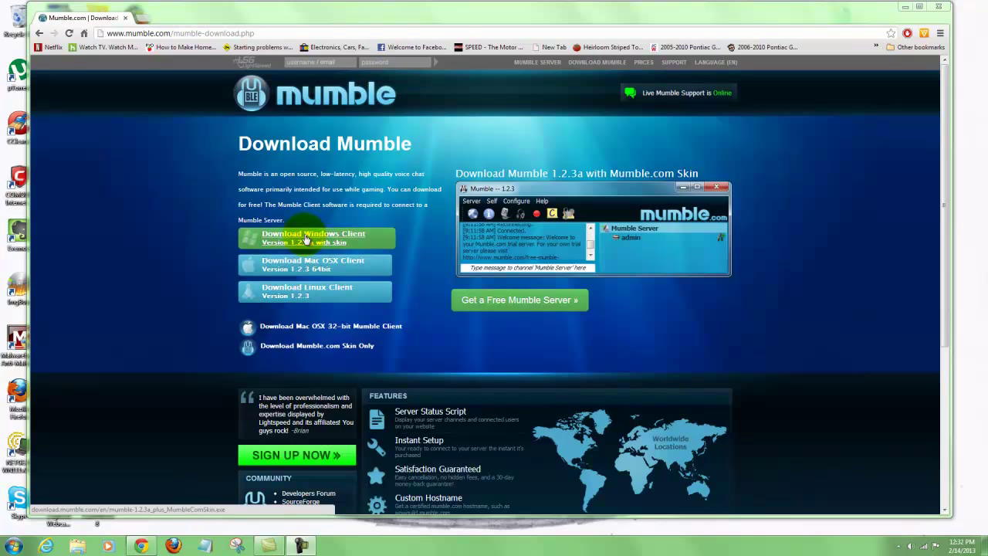
Download the Mumble 1.2.3a Windows client with skin and launch the installer.
left_click(315, 238)
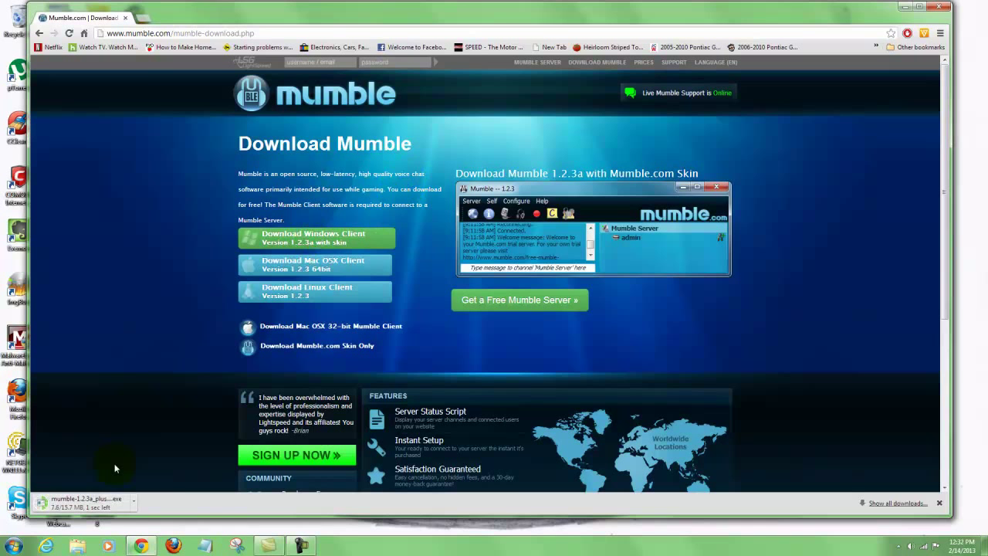
left_click(897, 504)
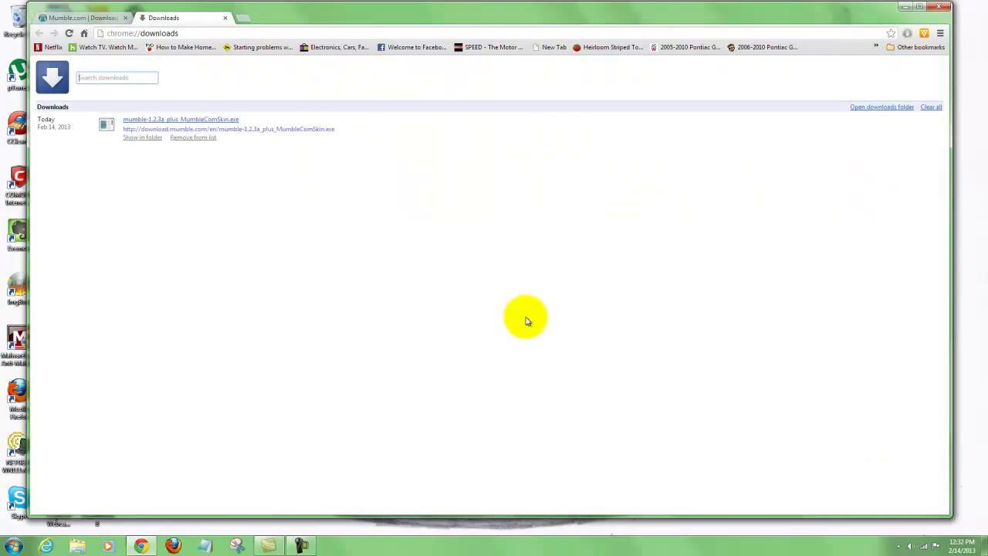
mouse_move(167, 123)
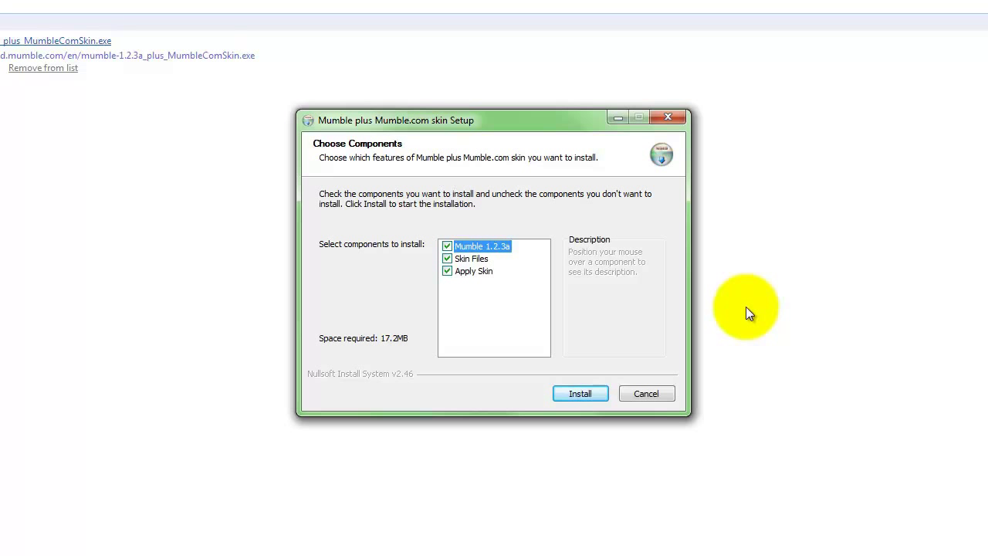
mouse_move(741, 432)
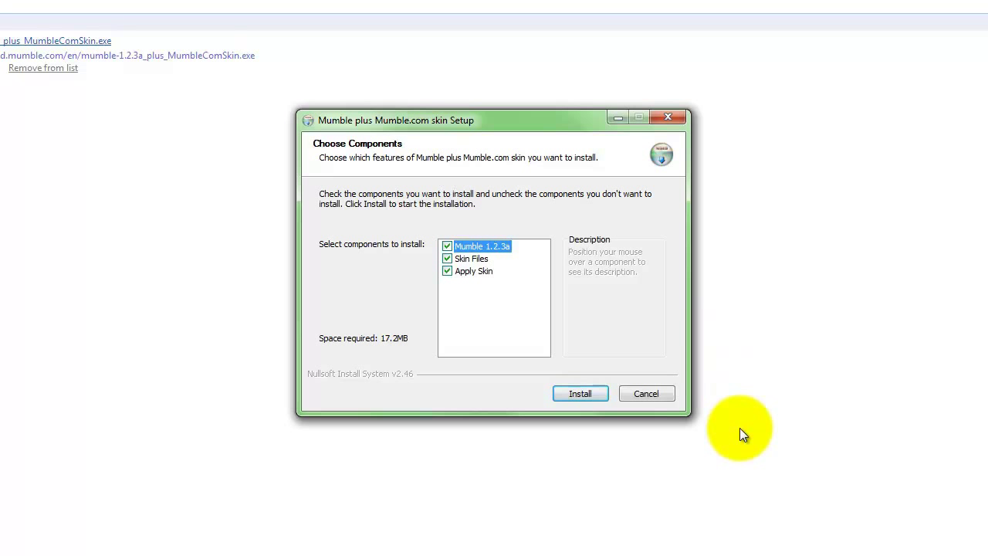
Exclude the Mumble.com Skin Files component, keeping Mumble 1.2.3a selected.
left_click(447, 260)
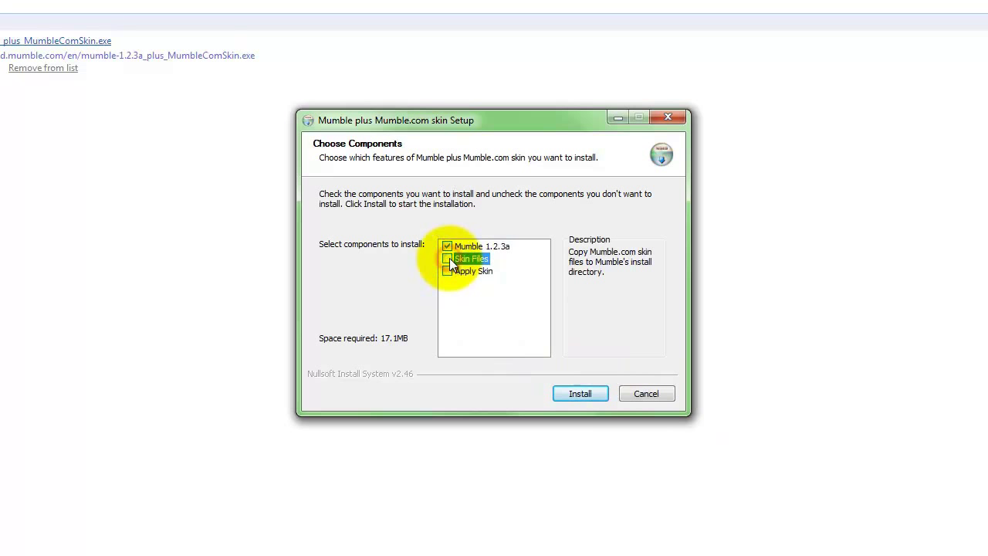
mouse_move(832, 399)
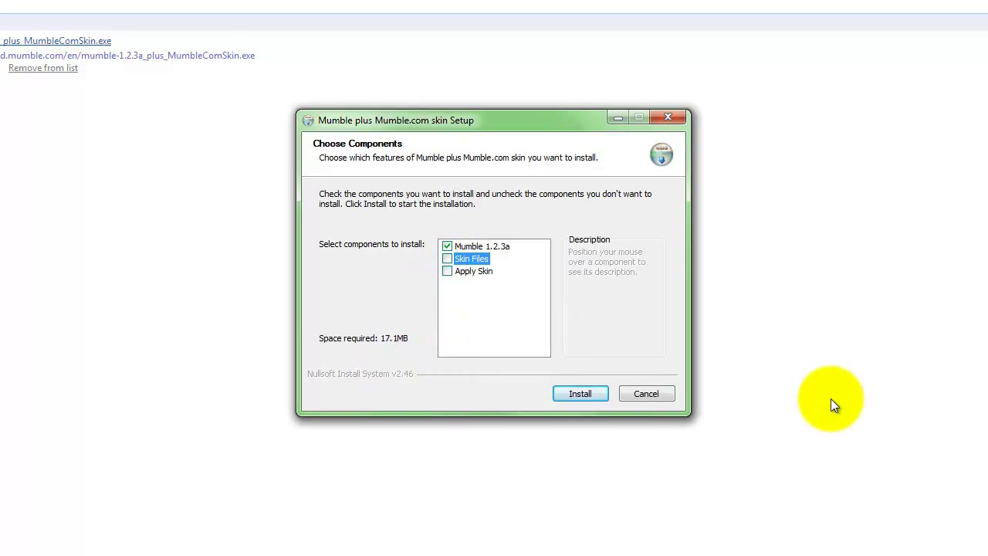
mouse_move(605, 409)
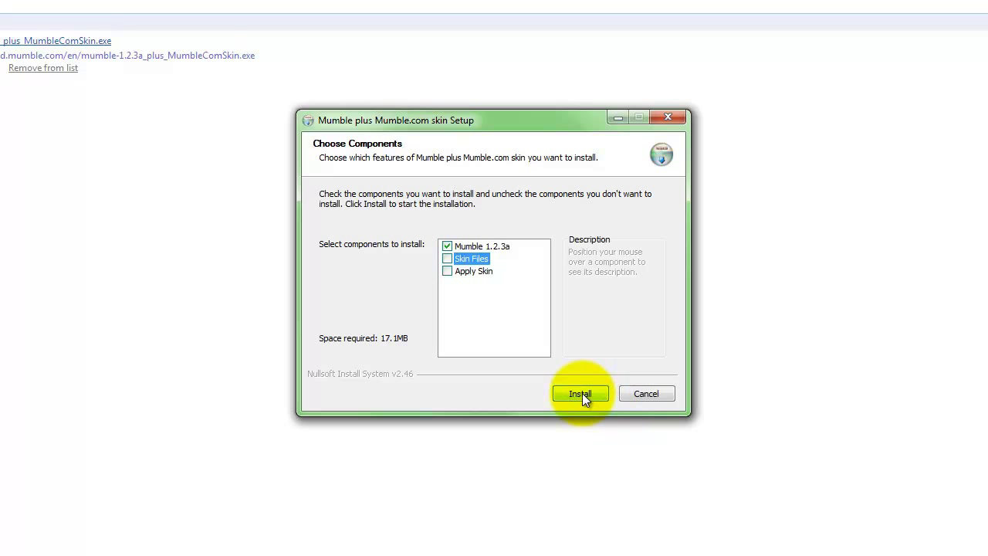
Start installing Mumble 1.2.3a without the skin components.
left_click(581, 393)
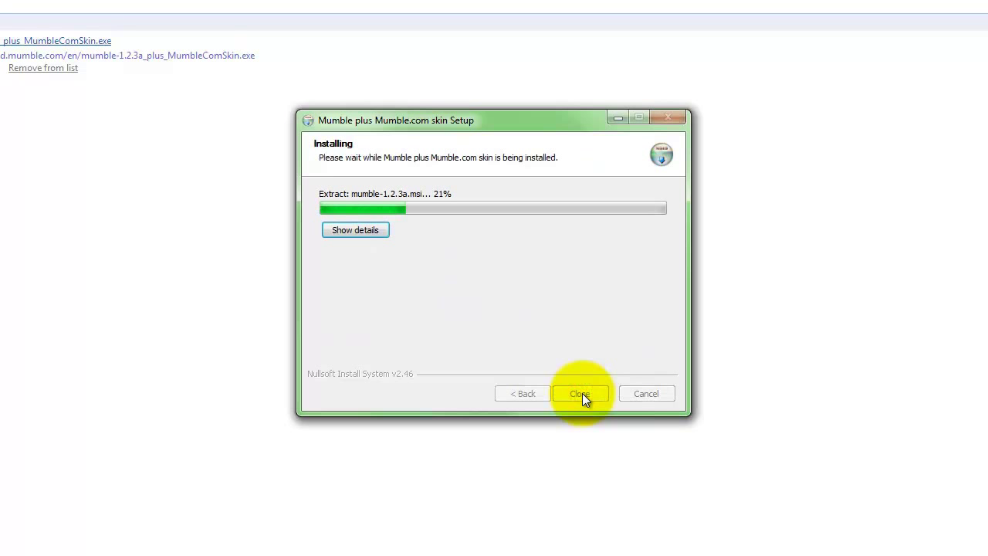
mouse_move(862, 352)
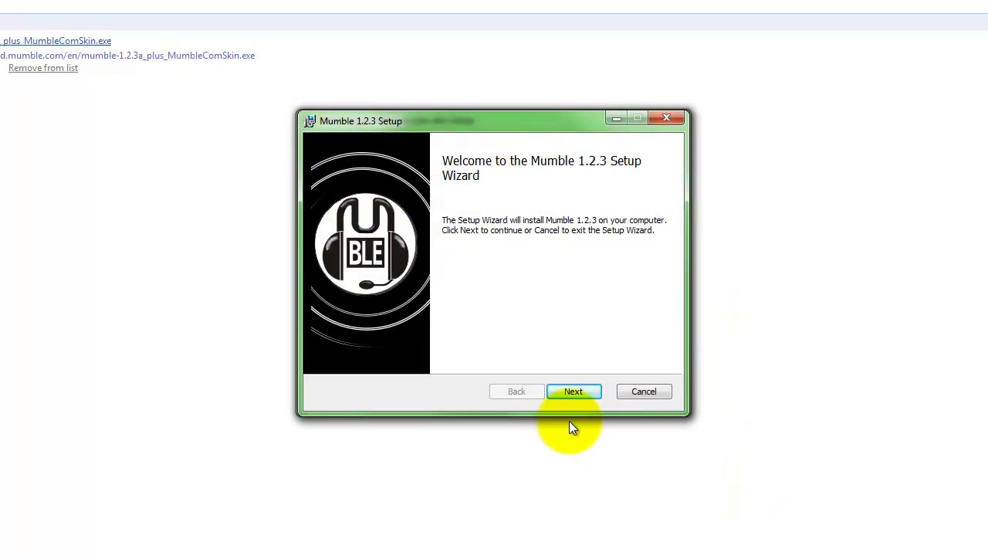
Accept the GNU GPL, keep the default client features, and begin installing Mumble 1.2.3.
left_click(573, 392)
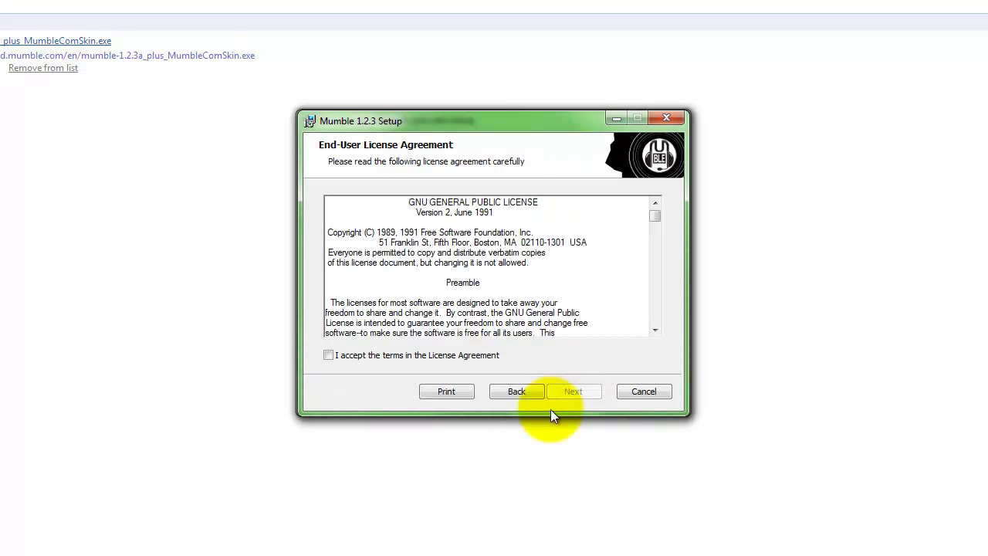
left_click(327, 353)
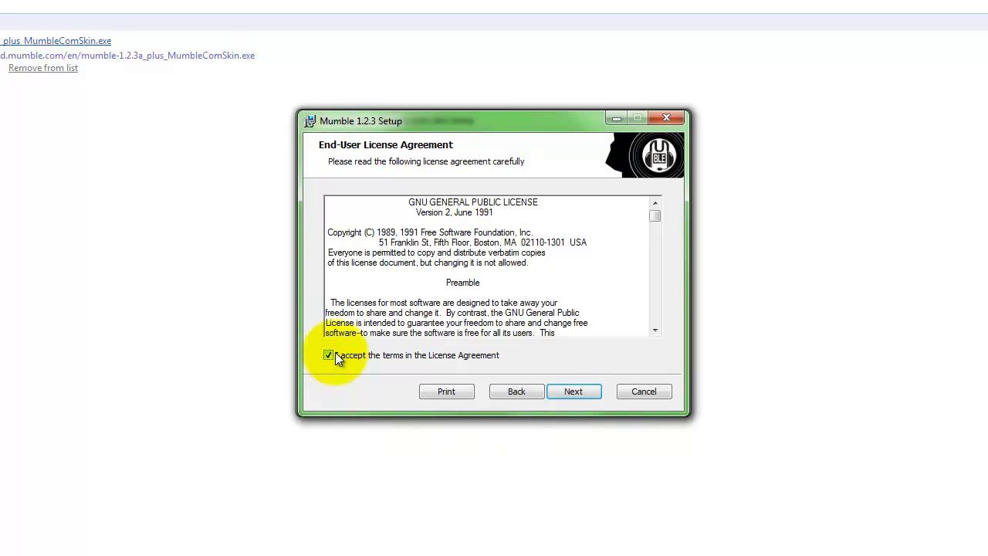
left_click(574, 390)
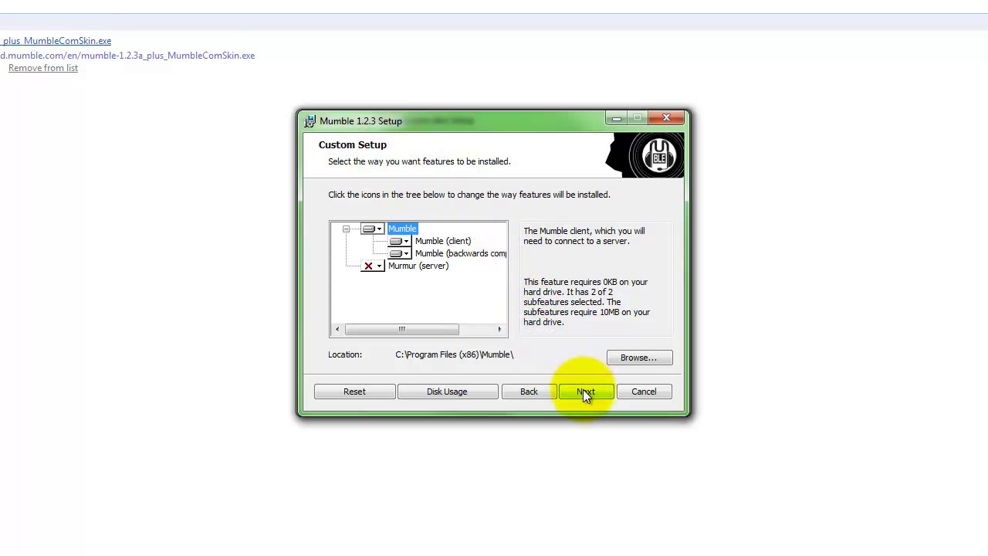
left_click(585, 392)
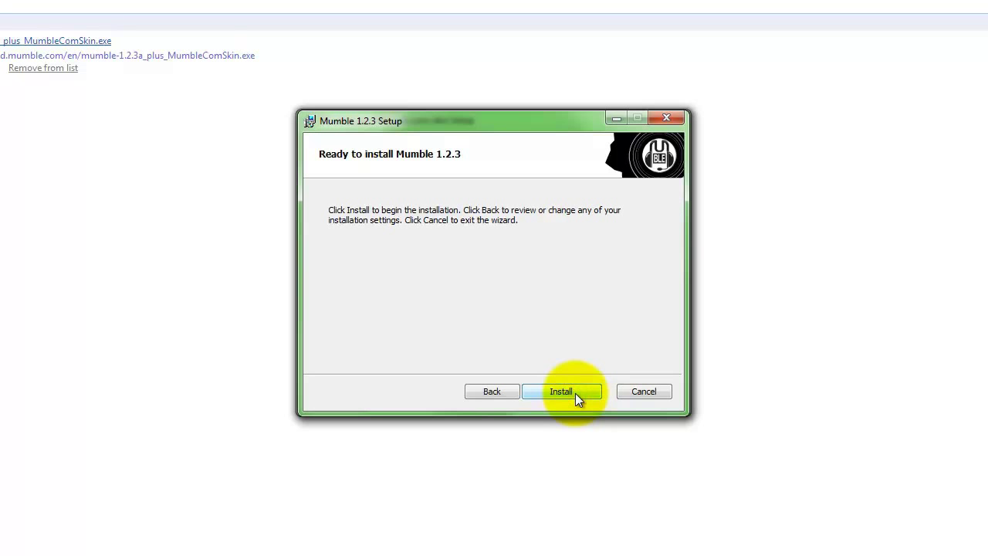
left_click(560, 391)
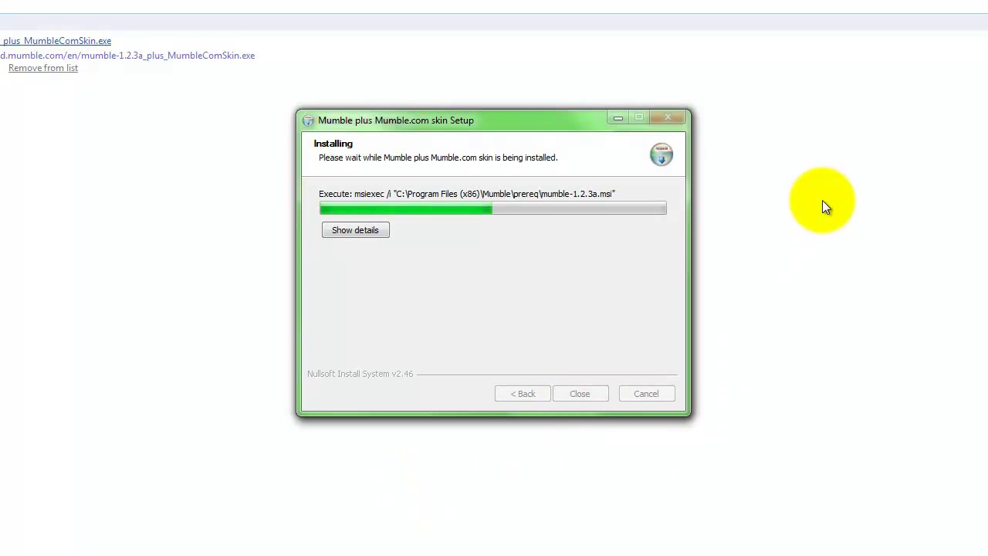
mouse_move(950, 99)
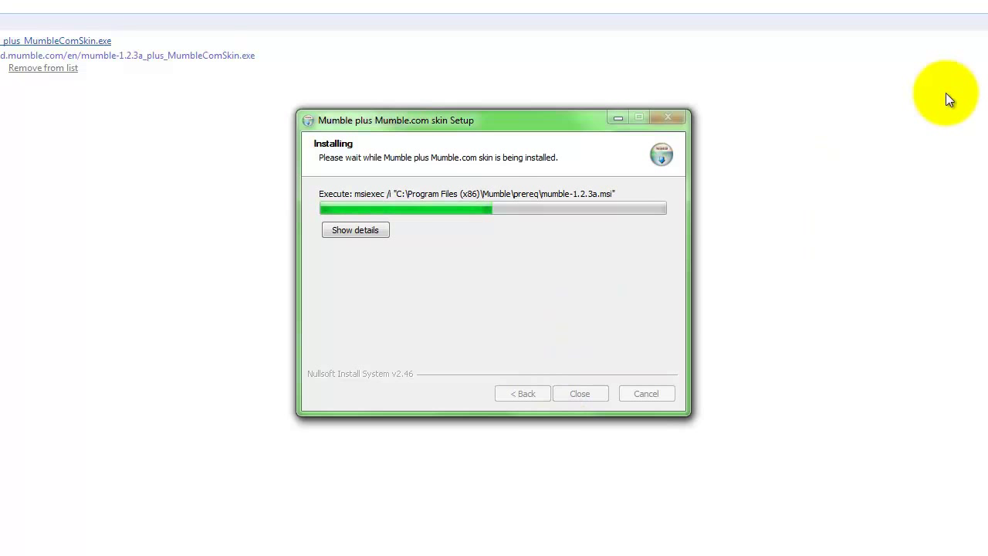
mouse_move(886, 179)
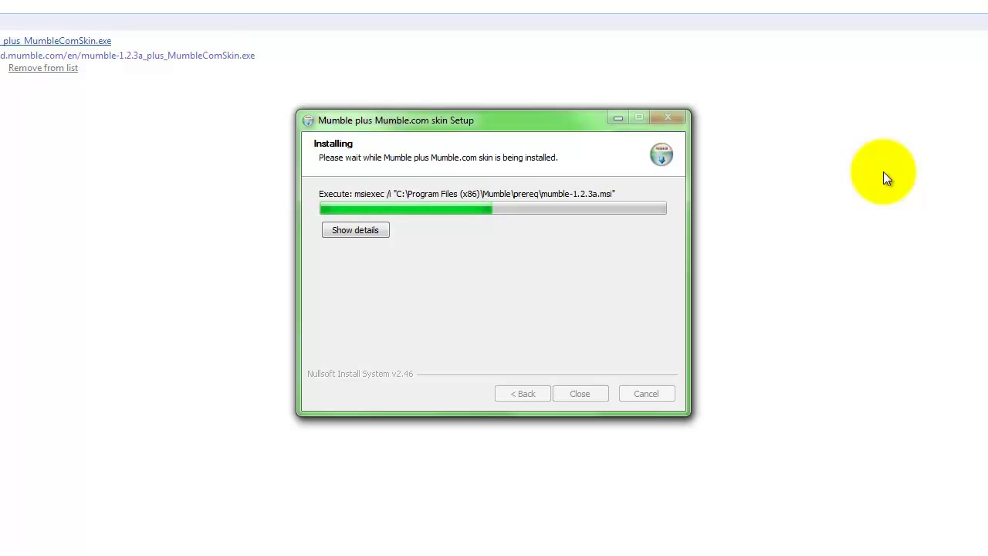
mouse_move(883, 173)
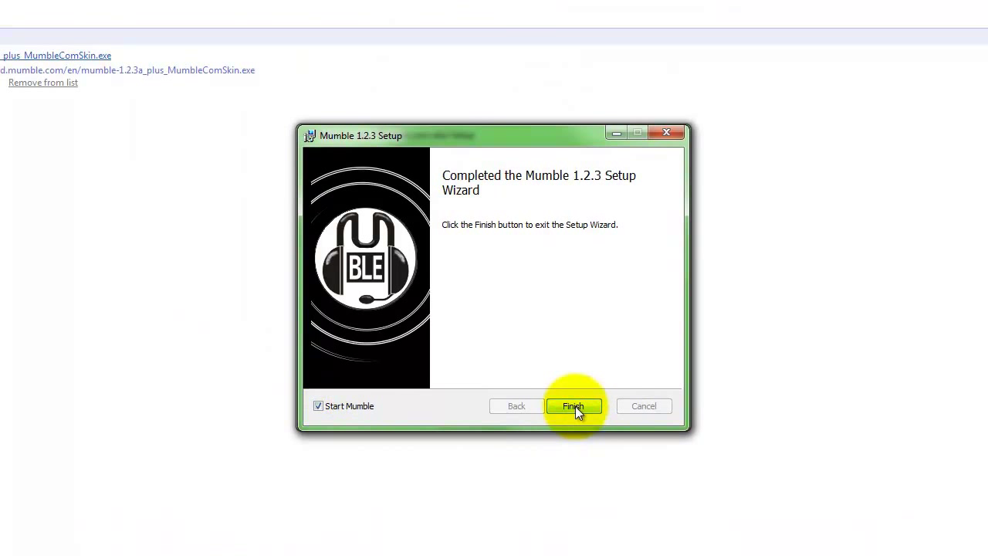
Finish setup with Start Mumble checked and close the skin installer window.
left_click(573, 406)
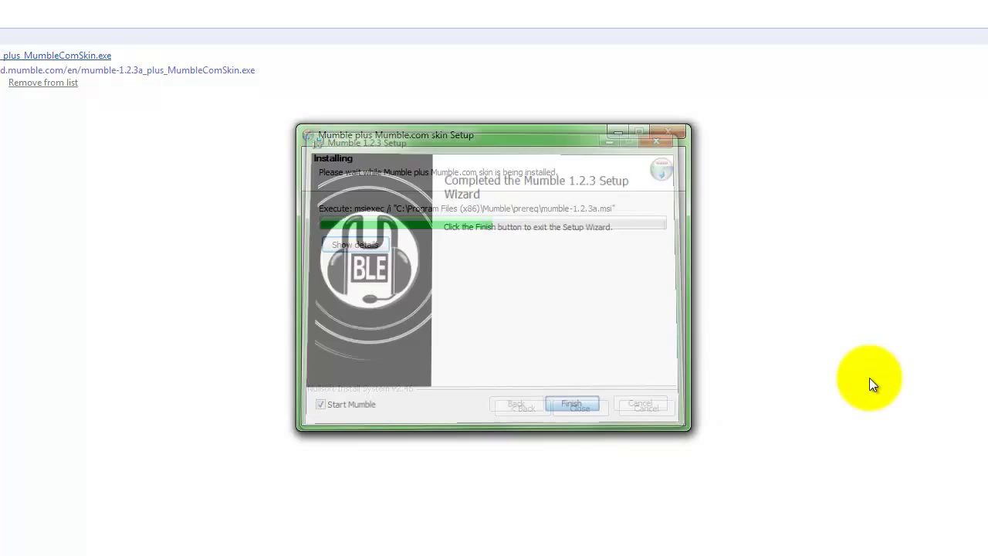
left_click(571, 405)
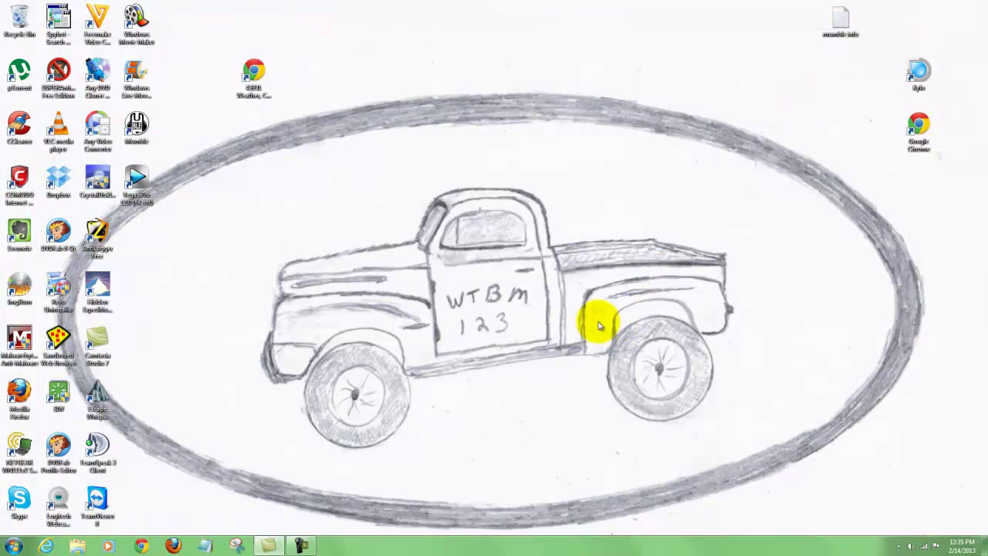
double_click(135, 125)
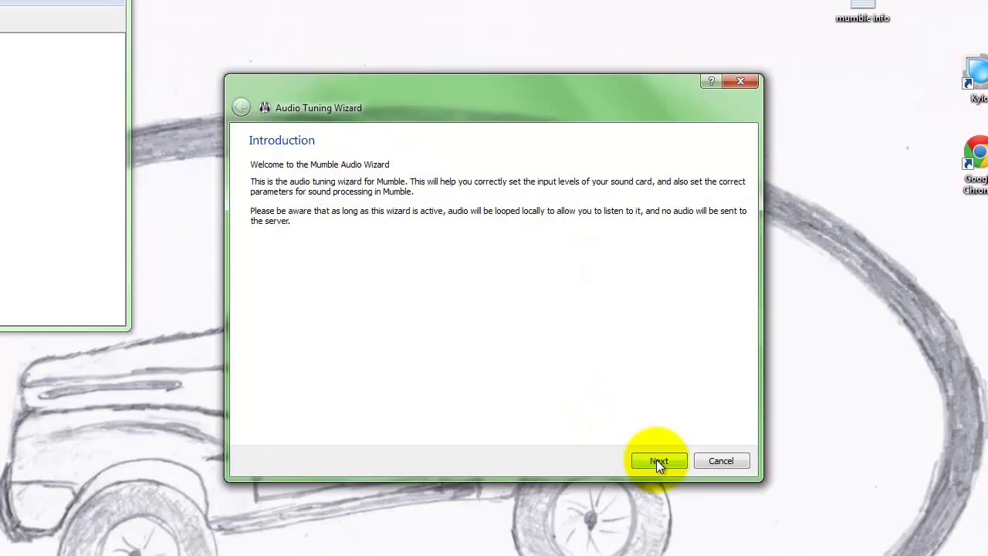
Set the wizard's output device to Headset Earphone (USB Audio Device).
left_click(657, 460)
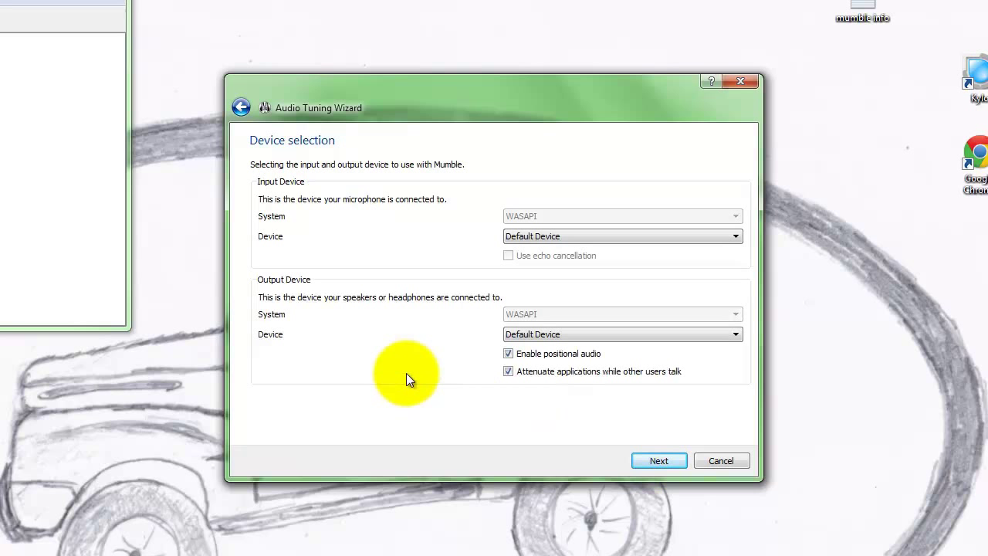
mouse_move(522, 323)
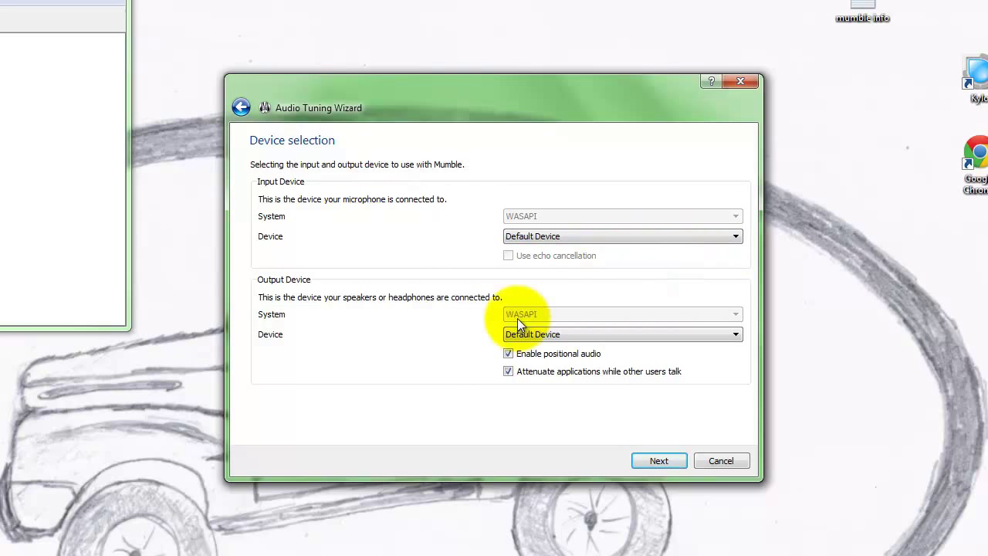
left_click(735, 333)
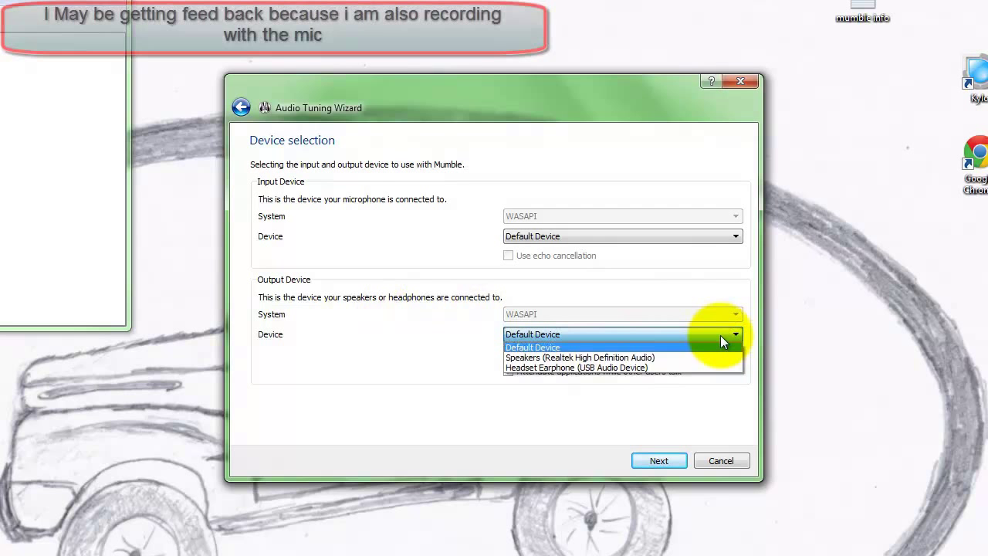
left_click(578, 367)
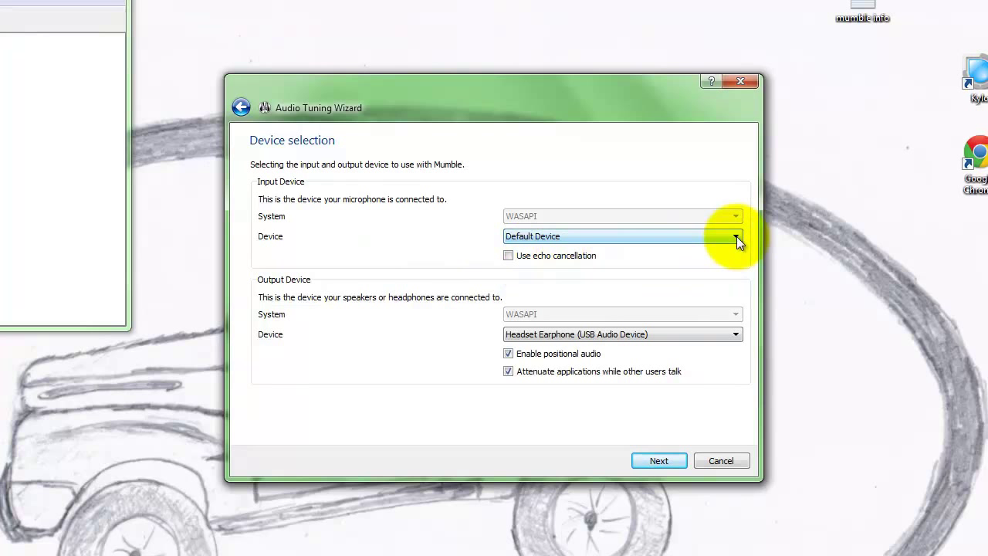
left_click(735, 236)
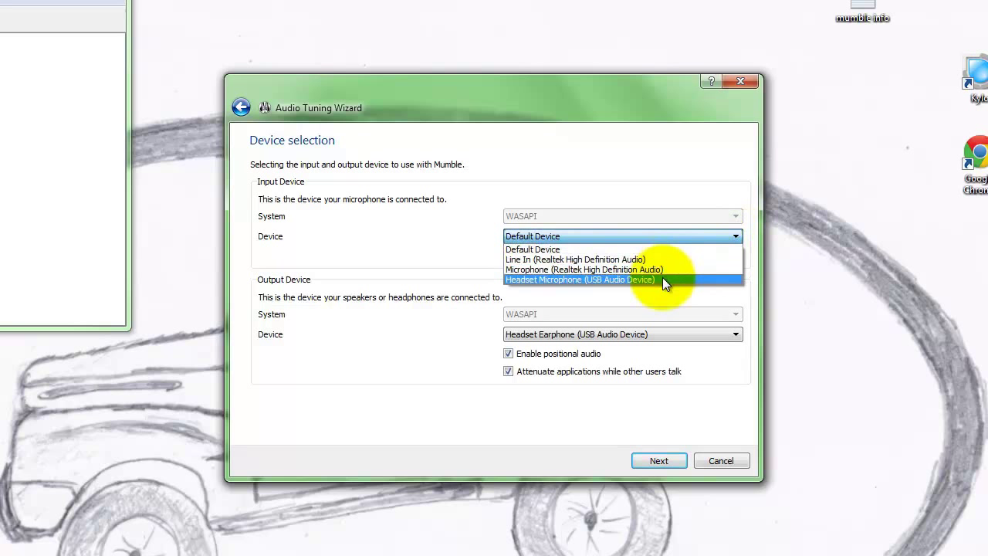
mouse_move(578, 286)
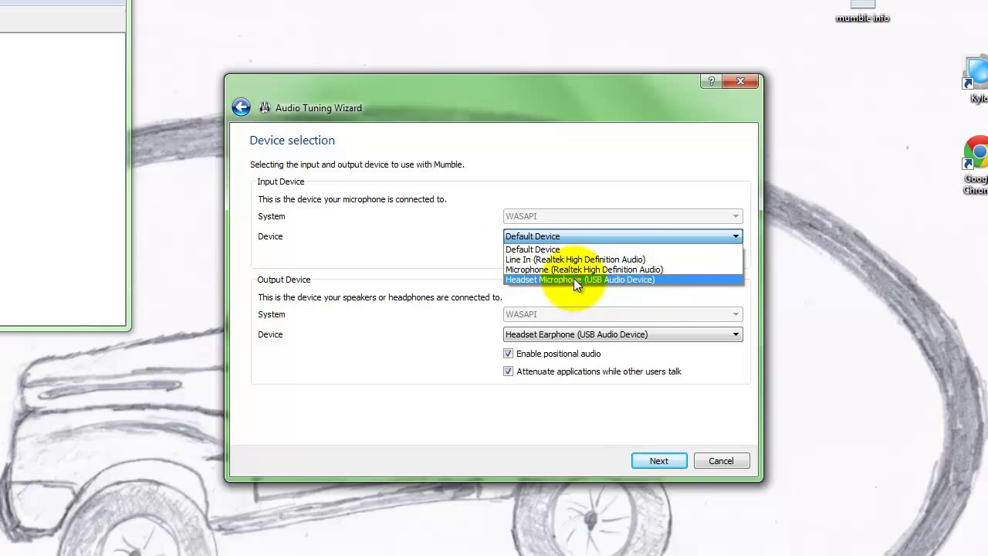
Choose Headset Microphone (USB Audio Device) as input with echo cancellation enabled.
left_click(579, 280)
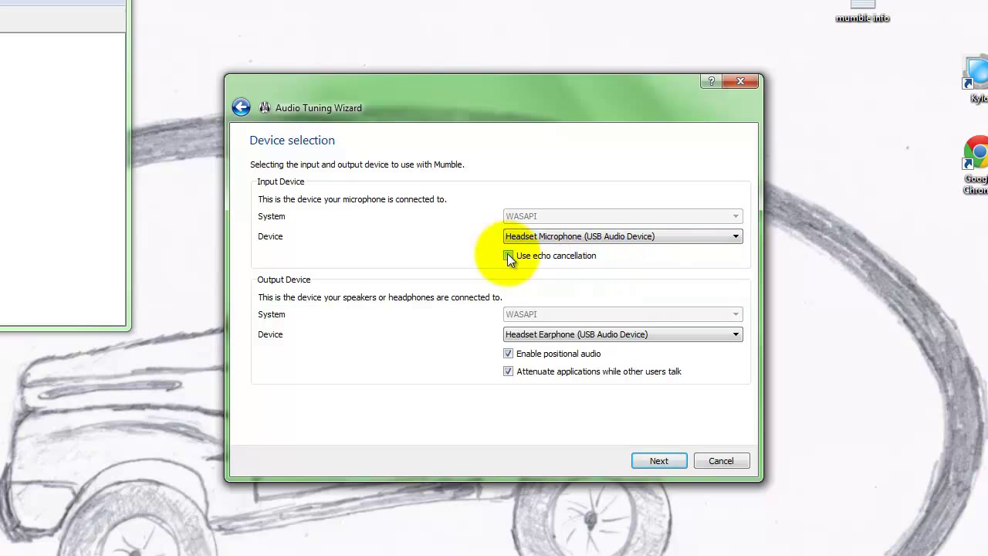
left_click(510, 257)
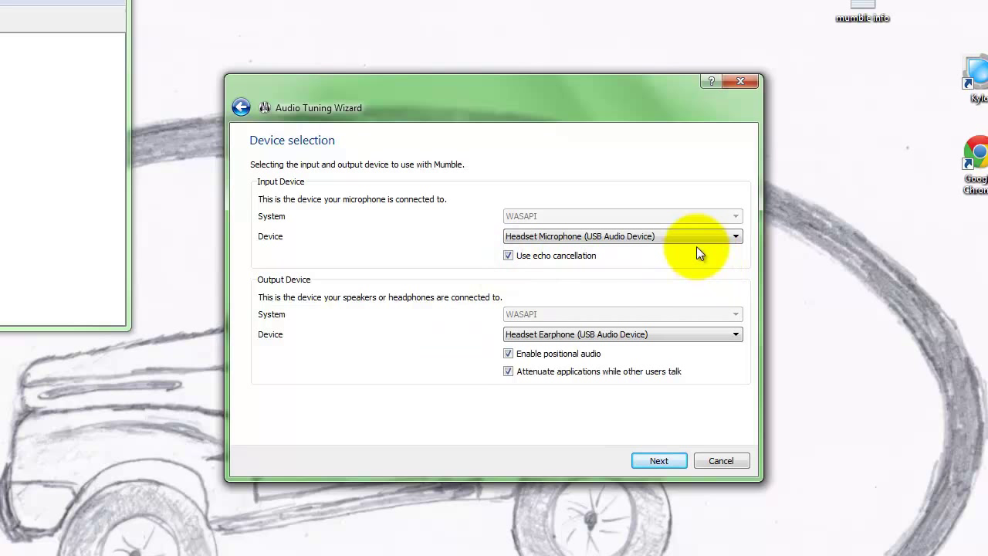
mouse_move(625, 389)
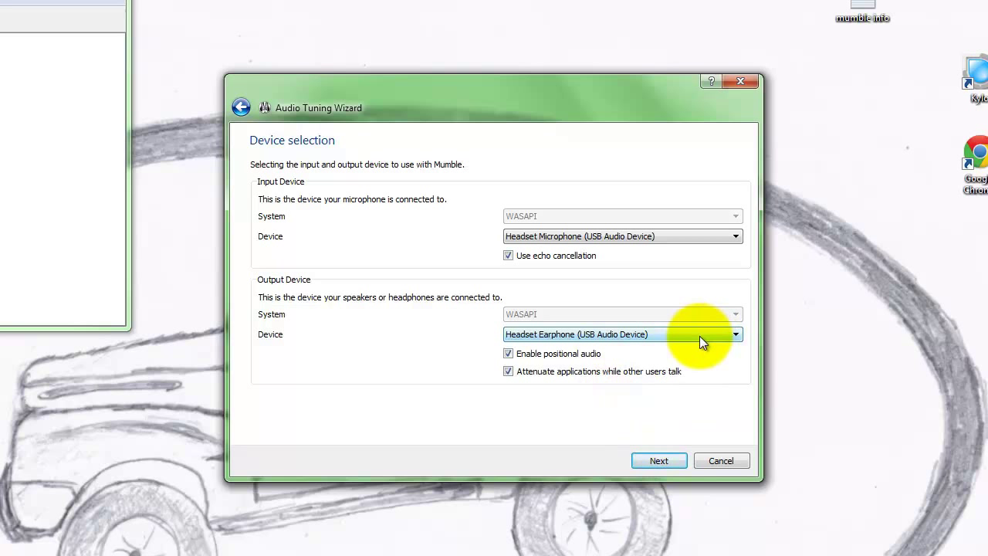
mouse_move(672, 342)
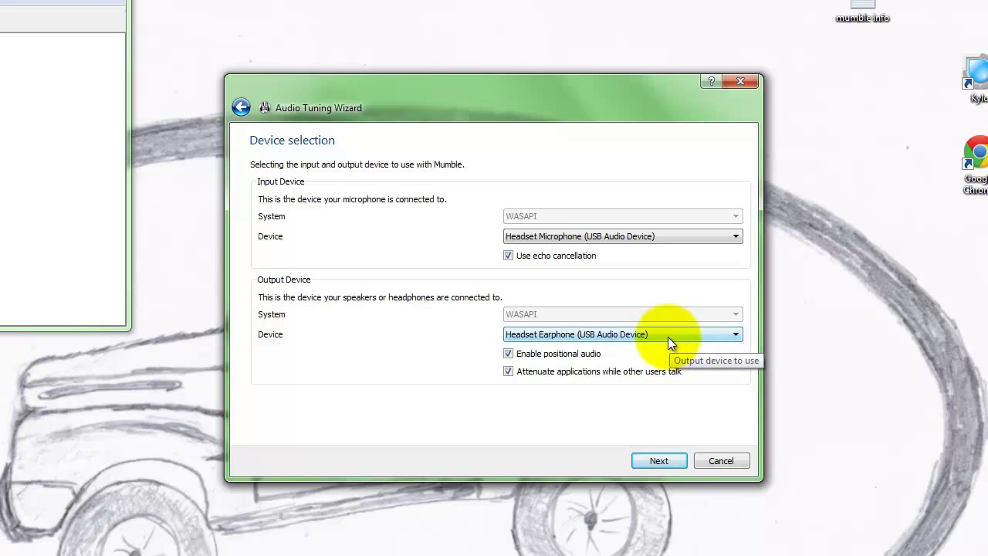
mouse_move(695, 236)
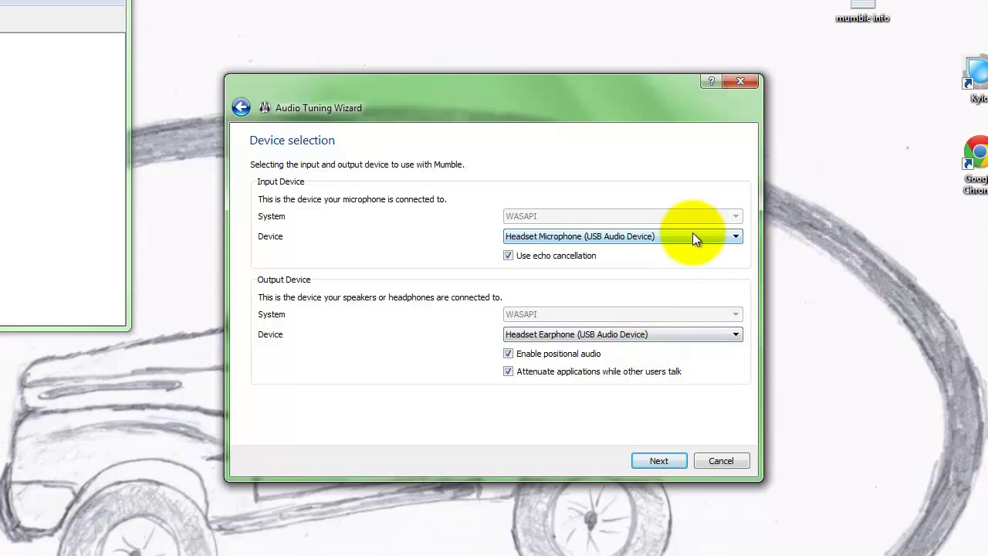
mouse_move(540, 342)
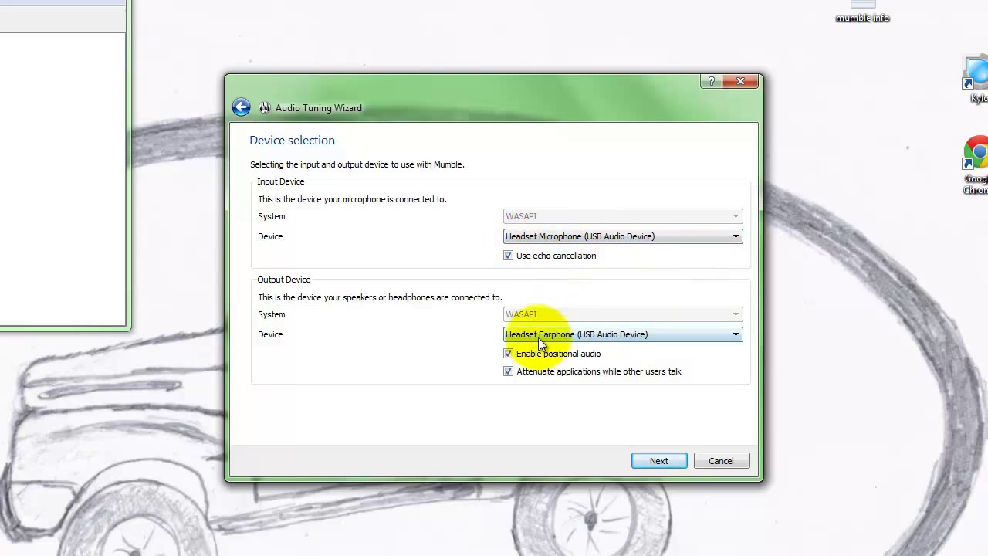
left_click(658, 460)
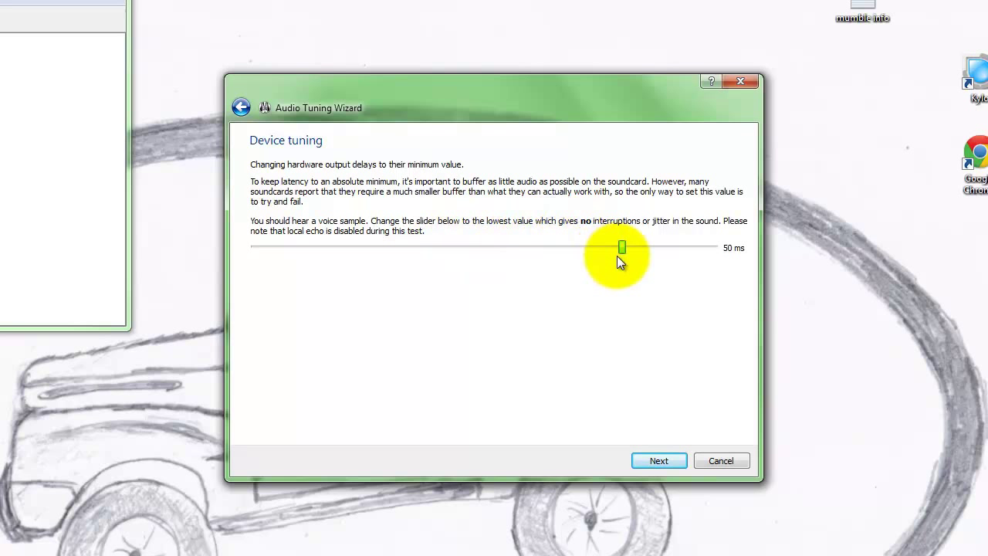
Lower the output delay from 50 ms to 20 ms and continue to volume tuning.
left_click_drag(621, 247, 346, 247)
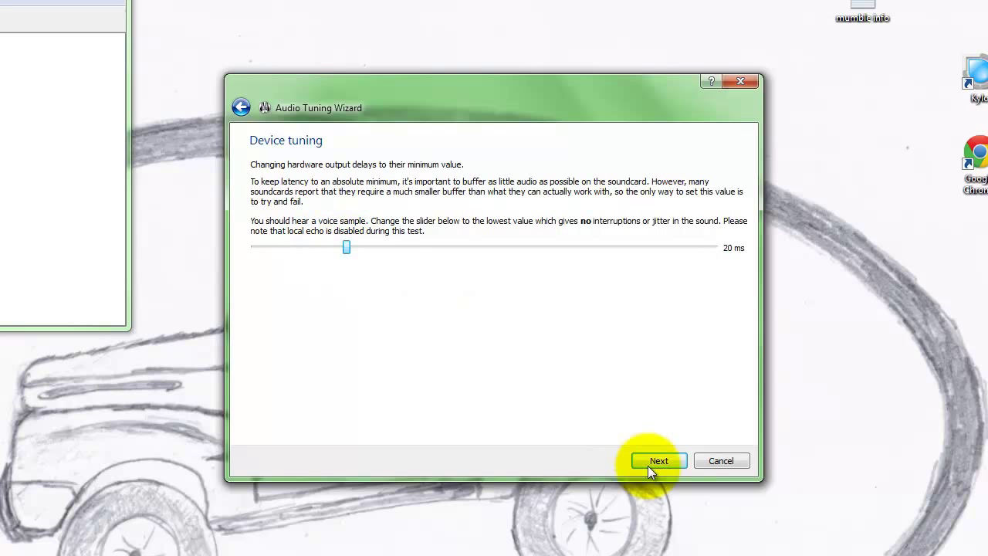
left_click(657, 460)
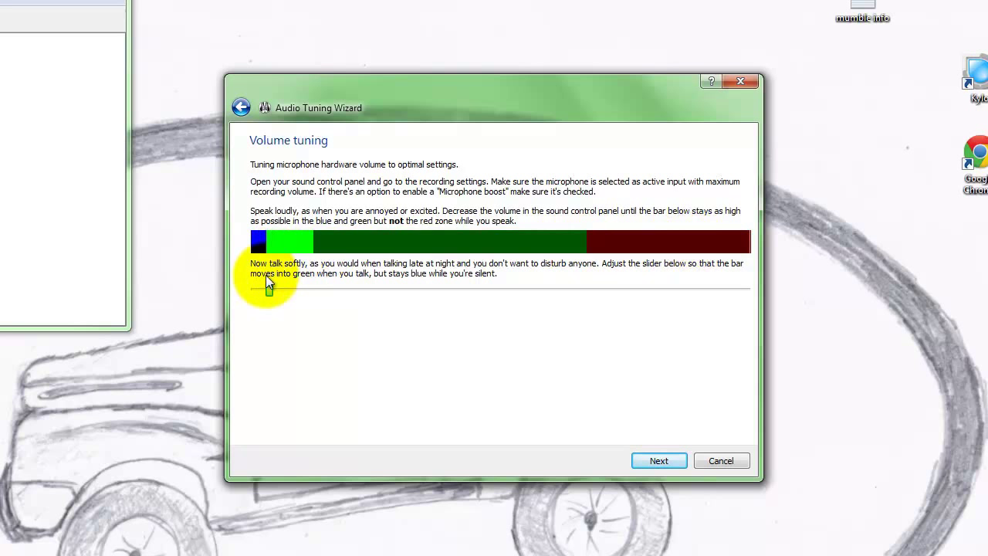
Set the silence threshold so quiet input stays blue and continue to voice activity detection.
left_click_drag(268, 290, 315, 291)
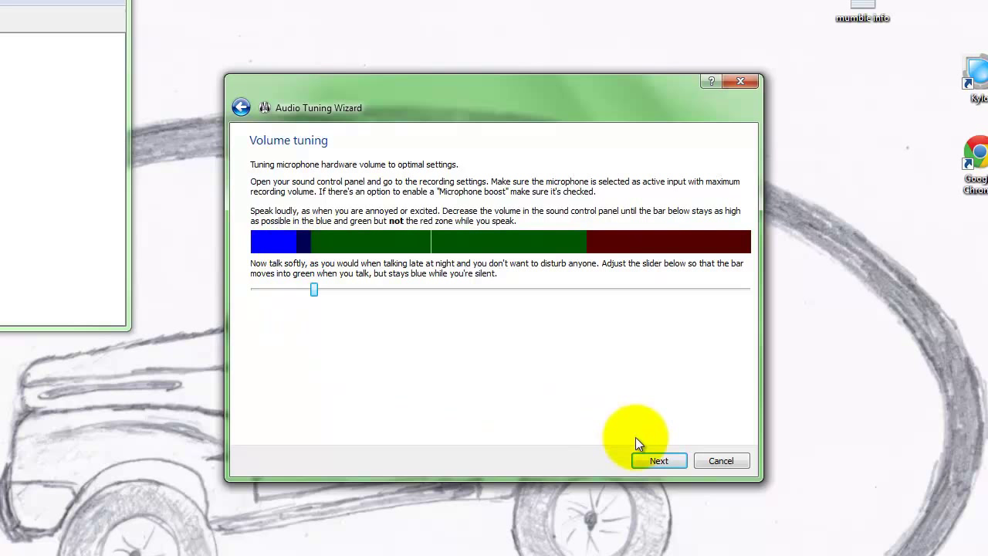
left_click(657, 460)
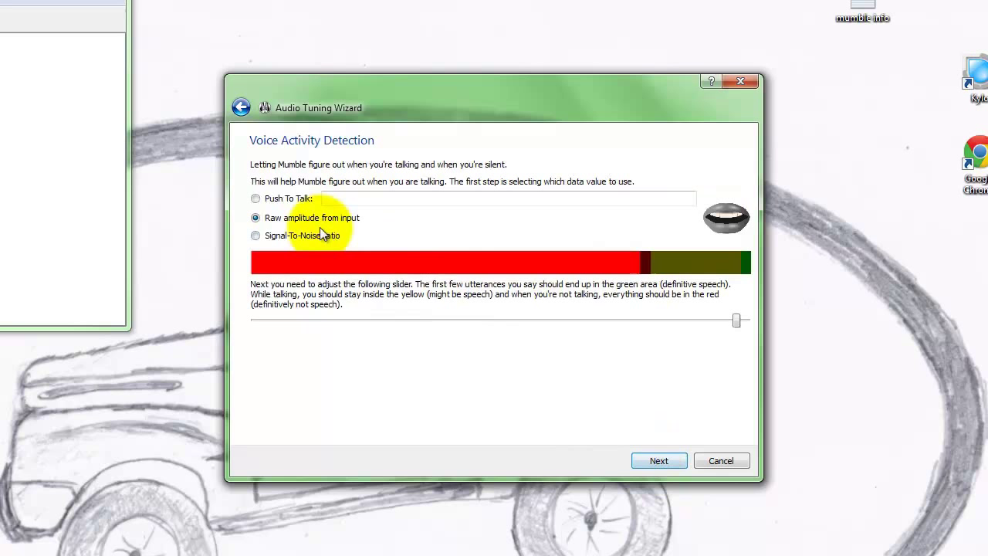
Switch transmission to push-to-talk with Right Ctrl and continue to Quality & Notifications.
left_click(257, 197)
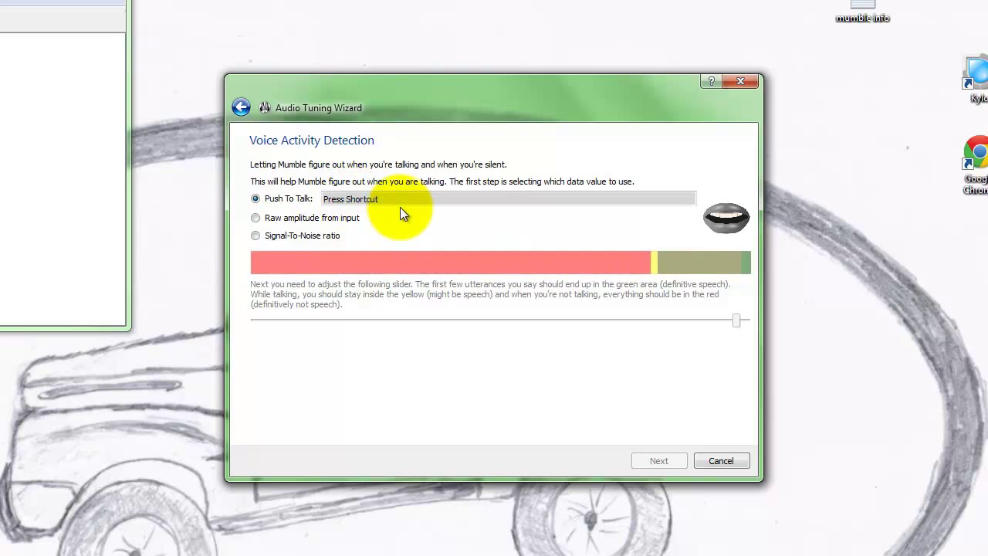
mouse_move(378, 208)
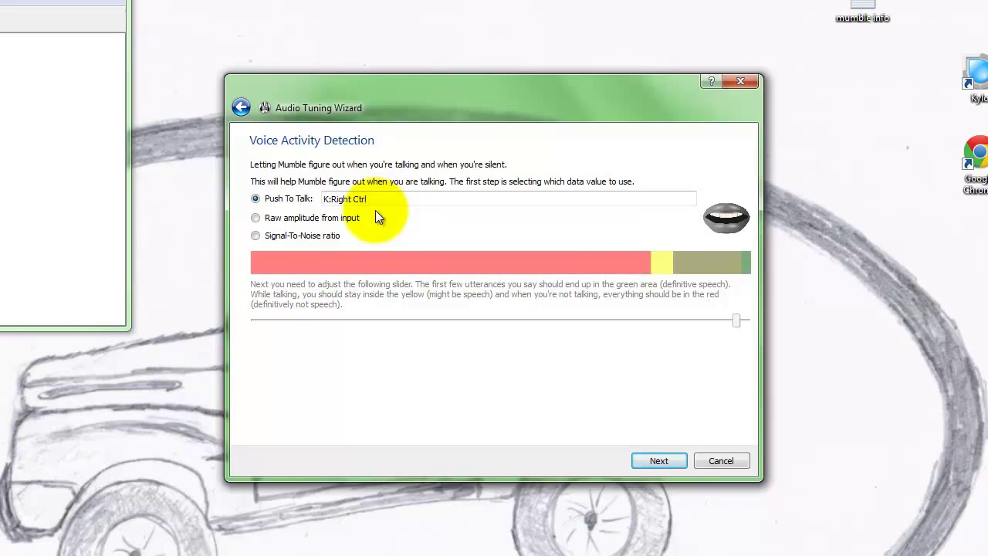
mouse_move(599, 426)
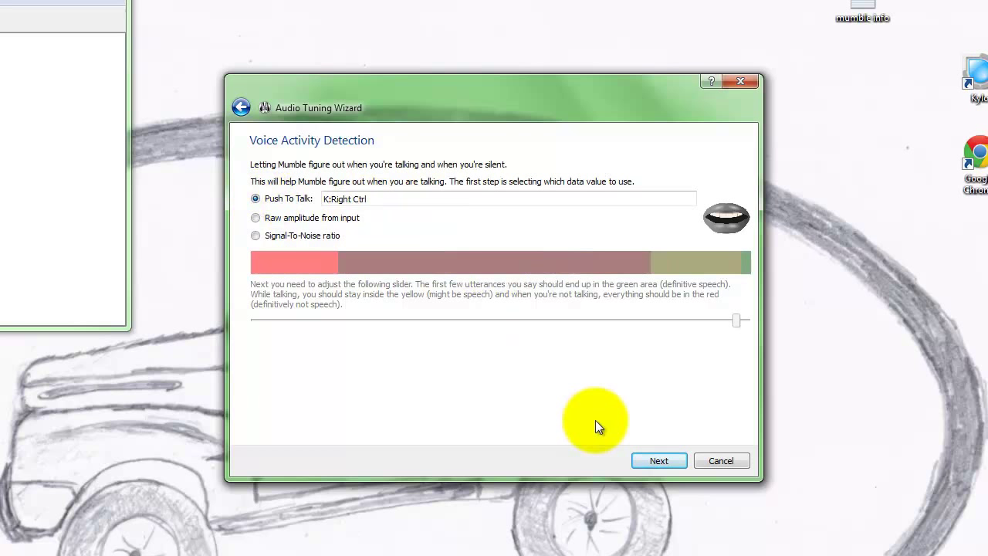
left_click(657, 460)
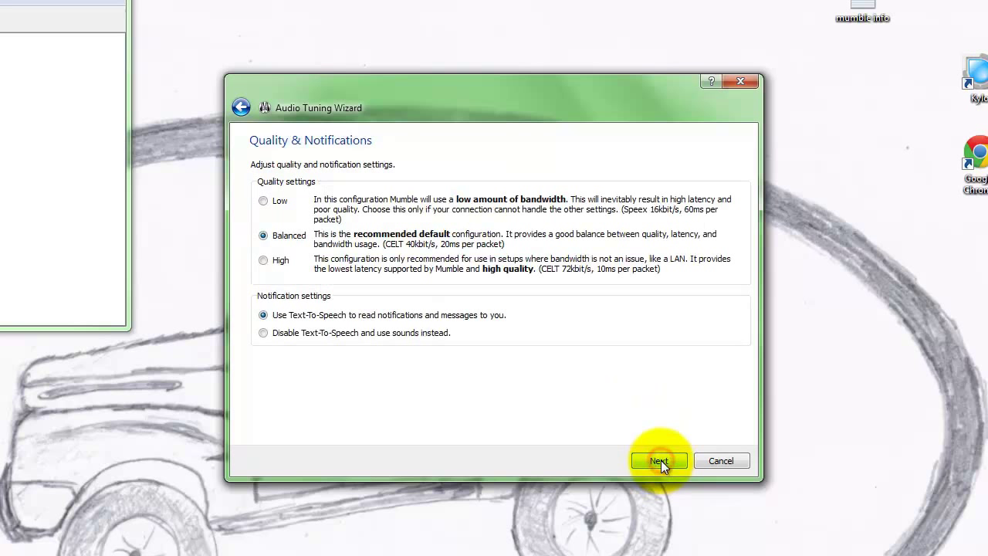
mouse_move(305, 194)
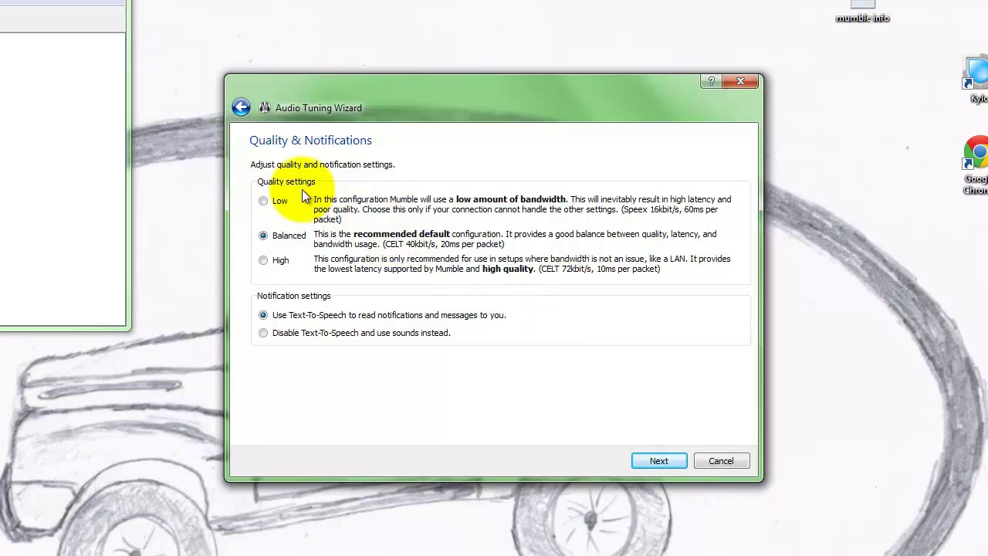
mouse_move(457, 209)
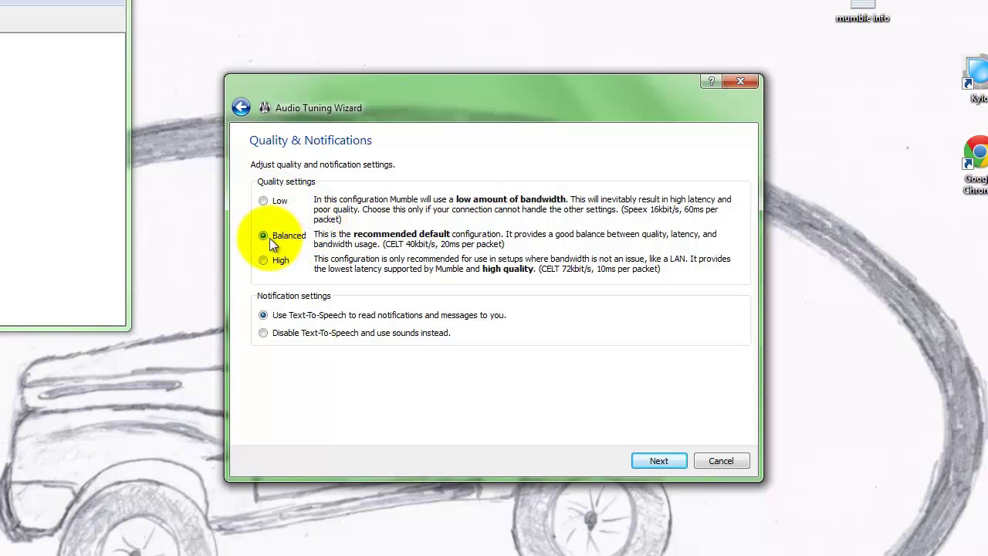
mouse_move(455, 274)
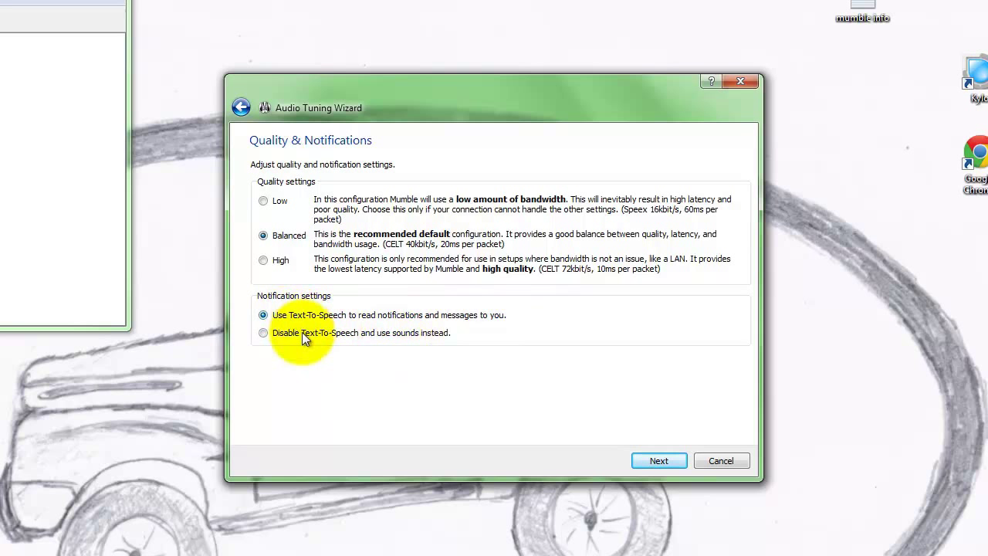
mouse_move(627, 425)
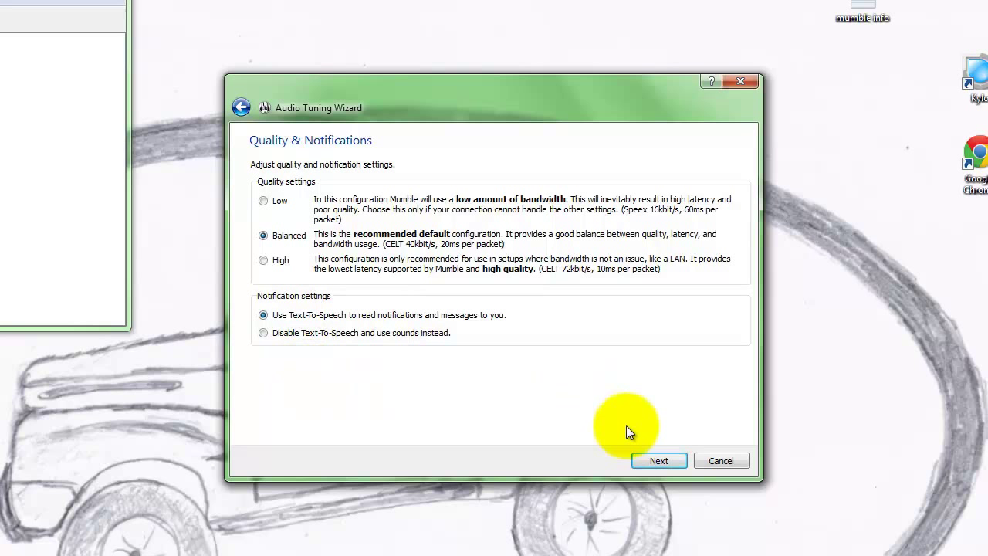
Keep Balanced quality with Text-To-Speech and continue to Positional Audio.
left_click(657, 460)
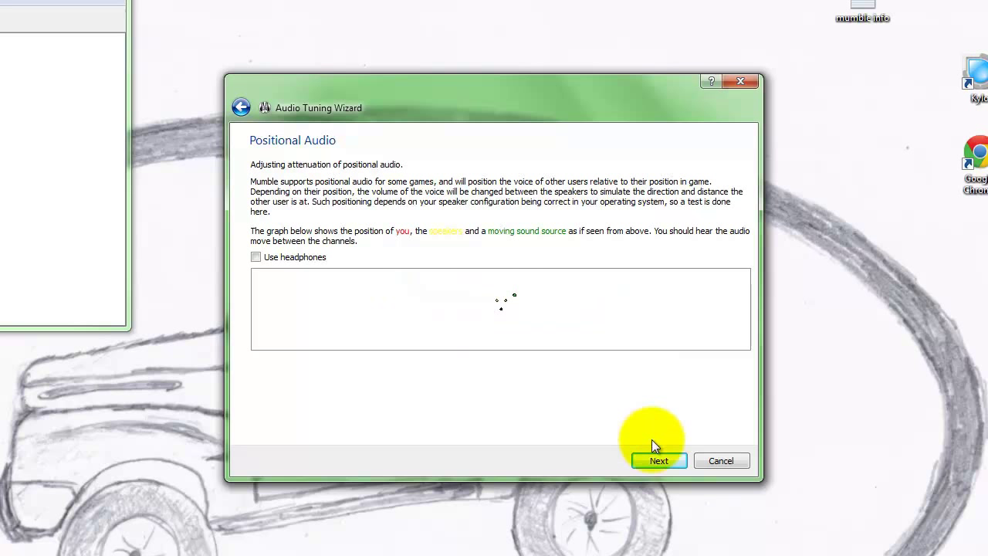
mouse_move(554, 300)
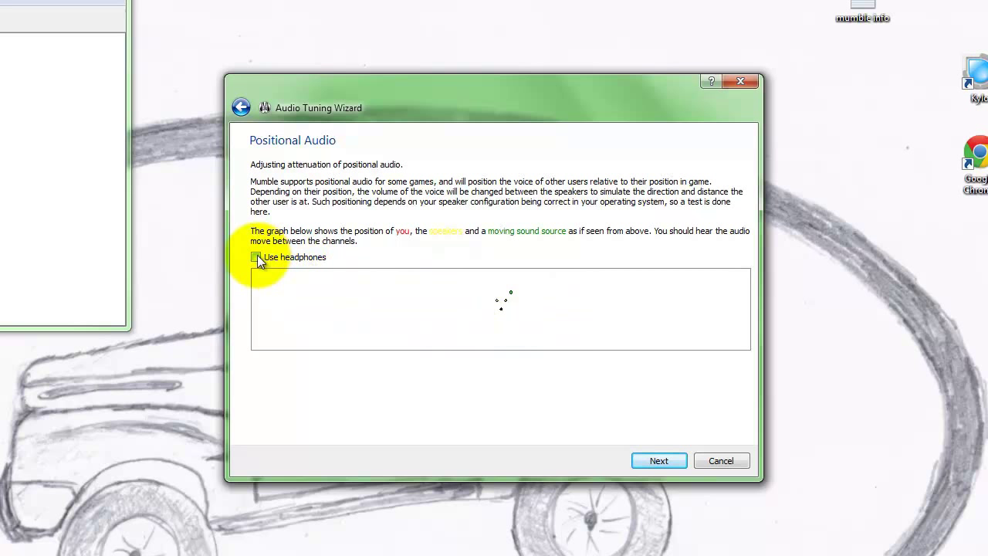
Enable 'Use headphones' for positional audio and continue to the Finished page.
left_click(256, 257)
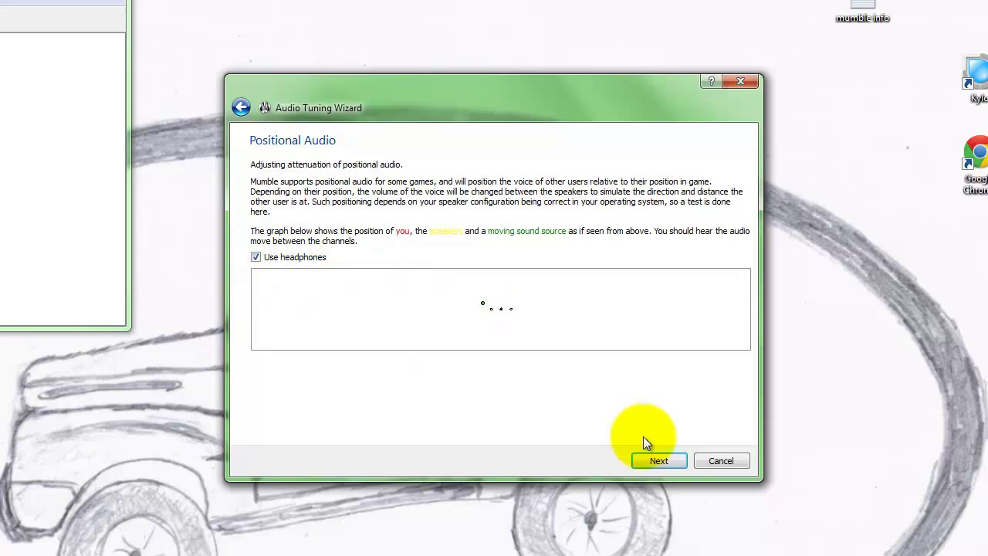
left_click(658, 460)
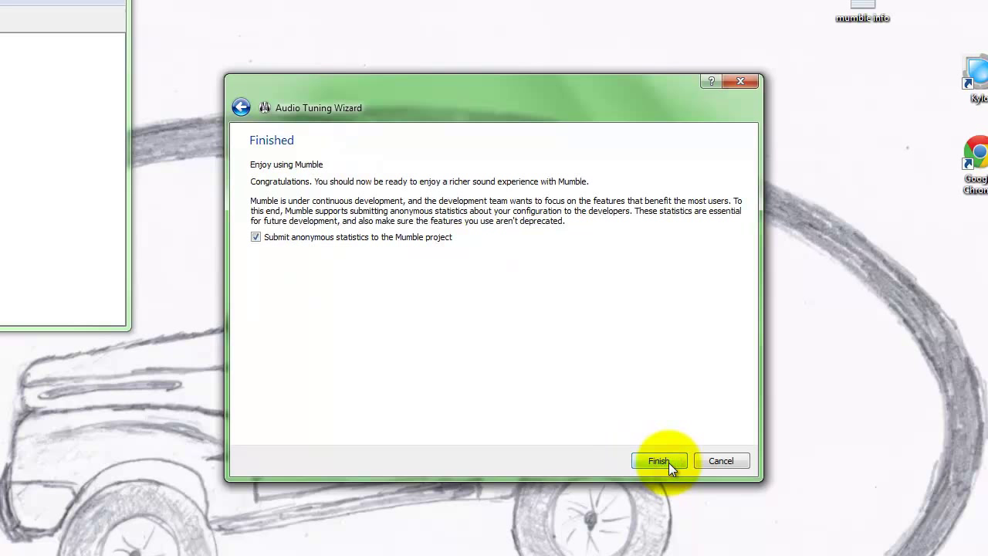
mouse_move(435, 250)
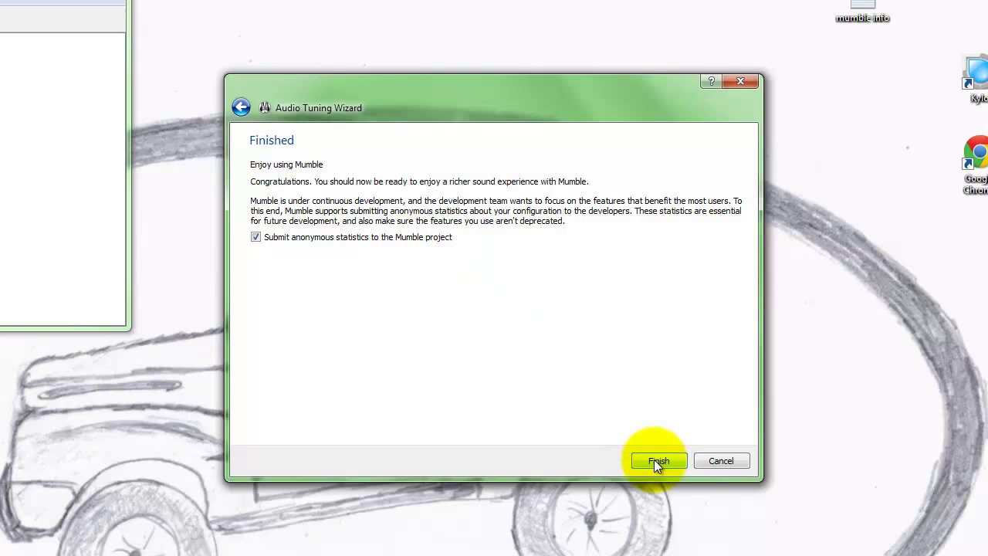
Finish the audio wizard and continue certificate setup with Automatic creation.
left_click(658, 460)
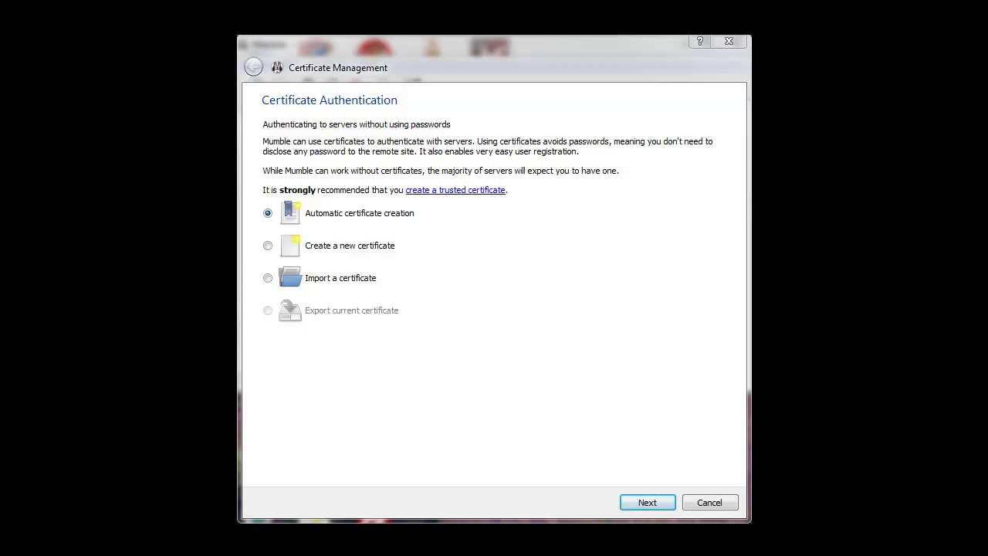
left_click(647, 502)
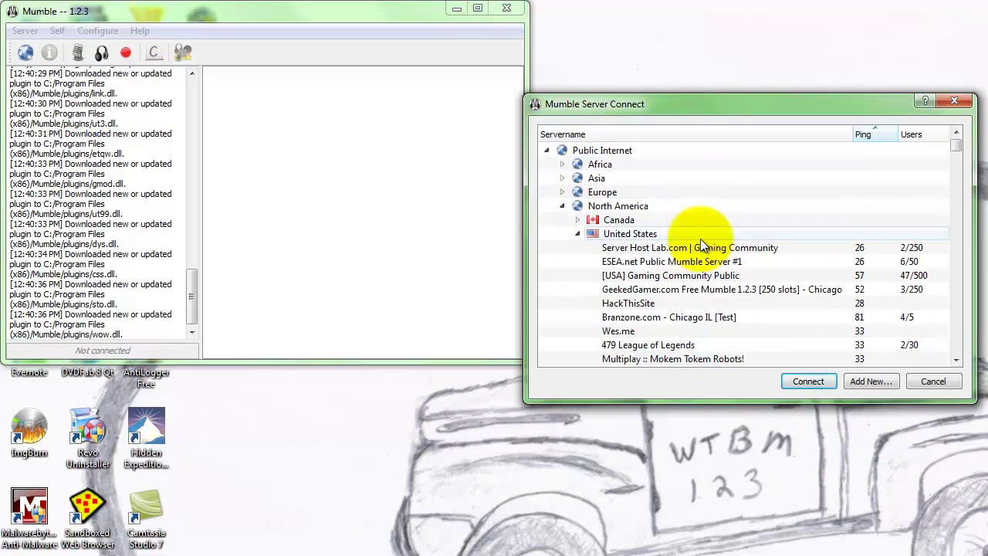
Add a new server entry labelled 'you-tube garage' and move to its Port field.
left_click(871, 380)
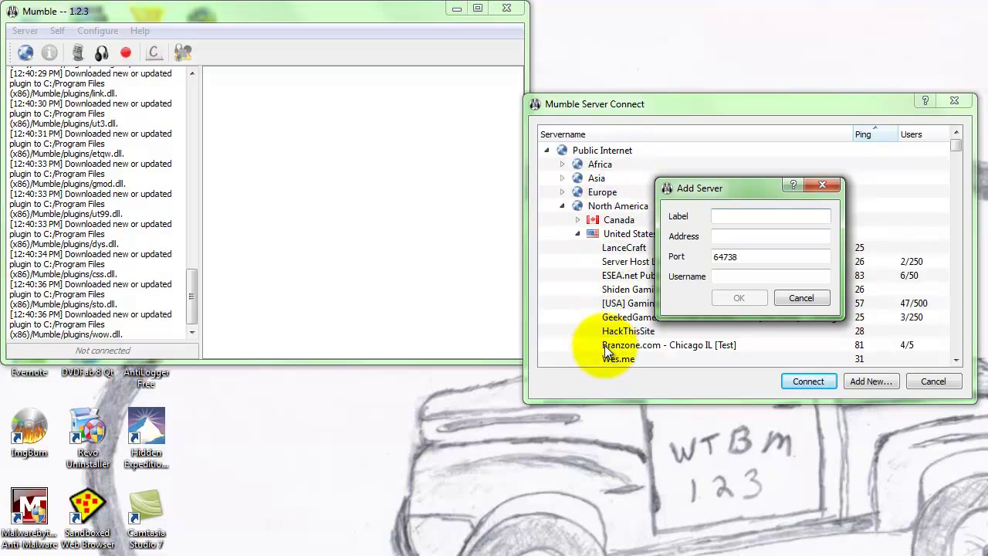
type("you-tube")
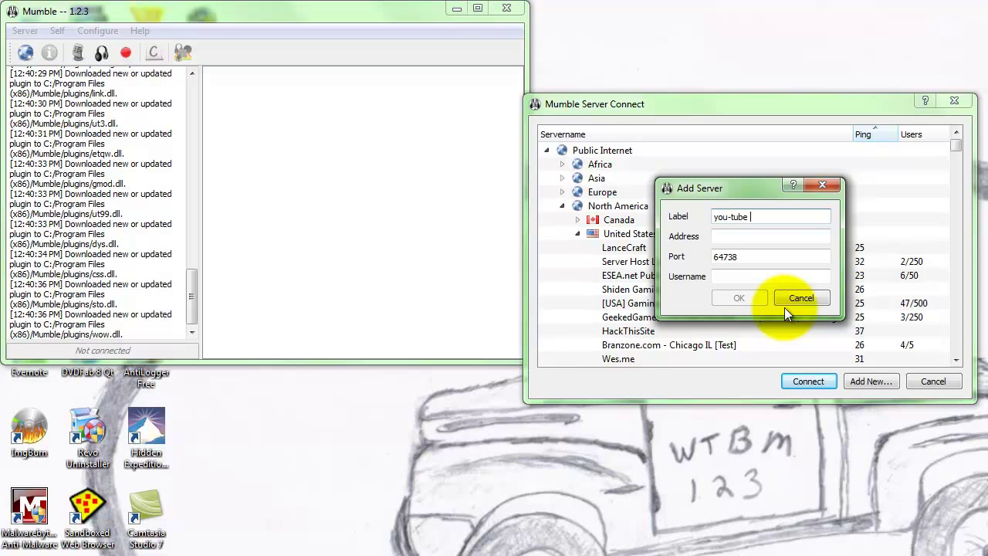
type("garage")
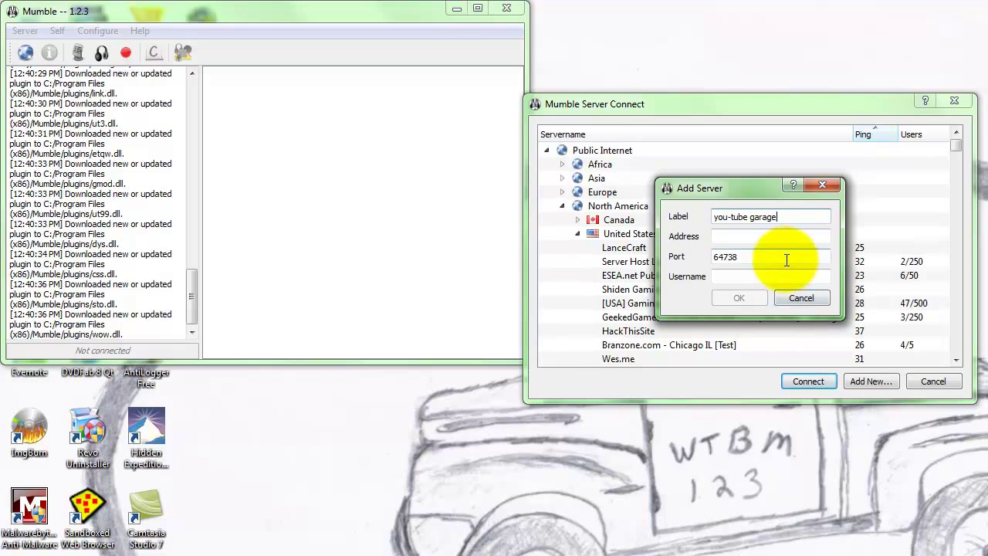
left_click(769, 236)
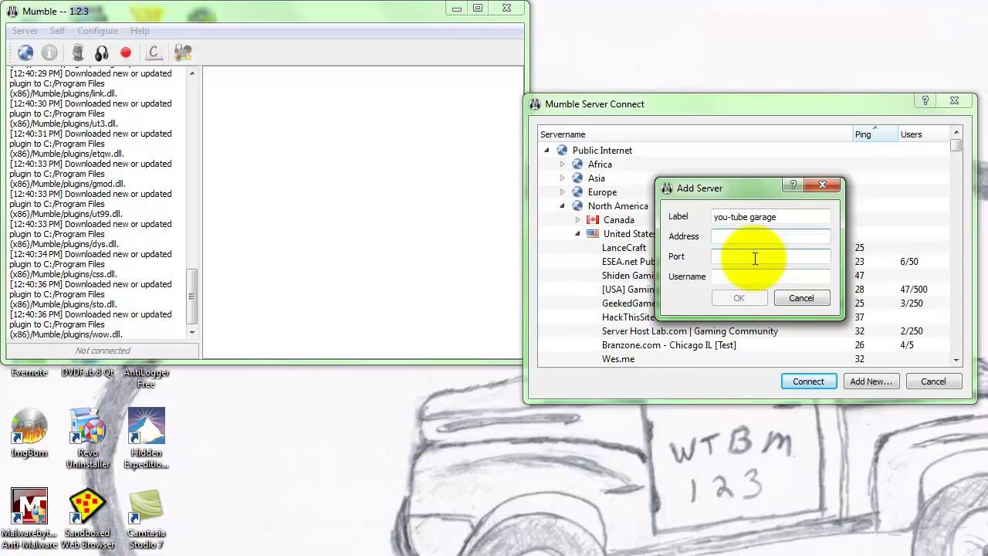
type("313")
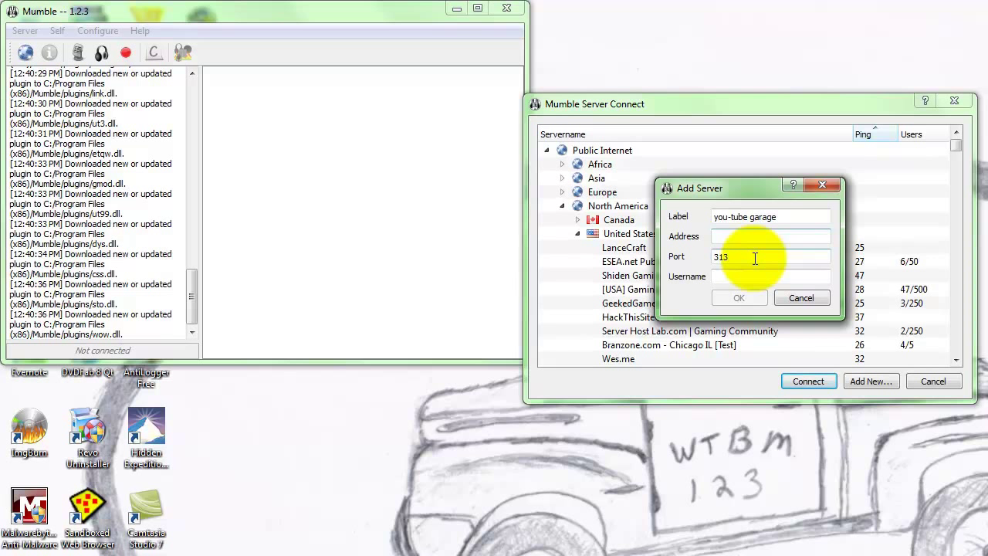
type("51")
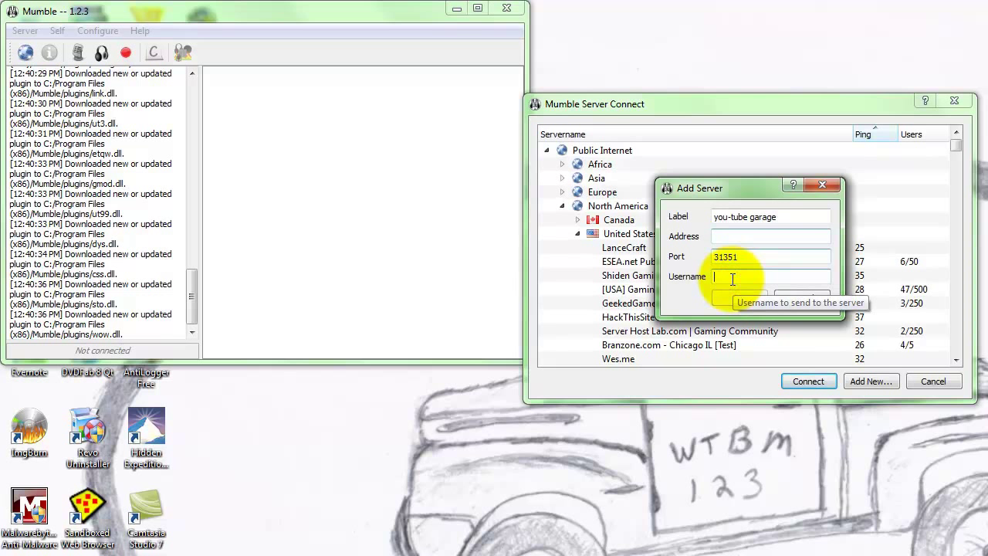
type("wtbm123")
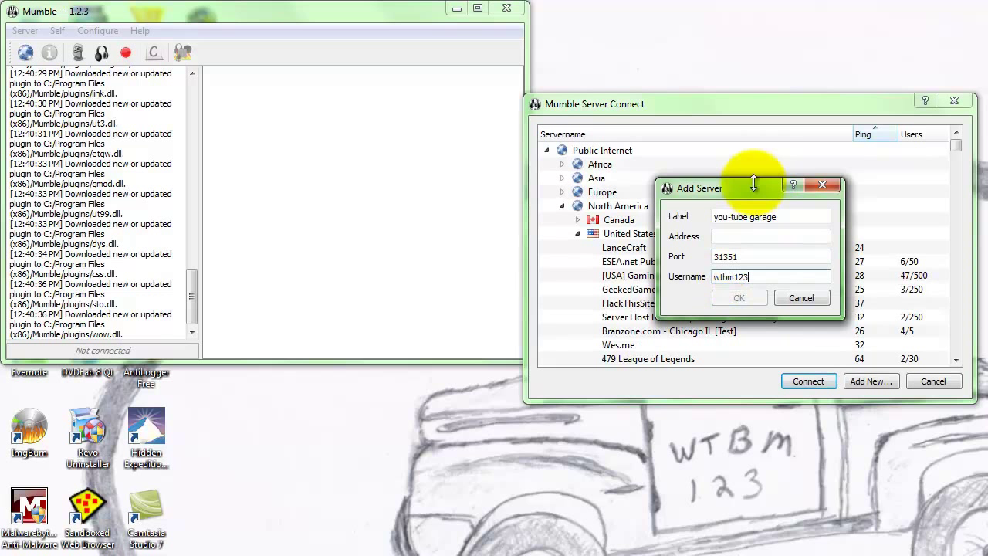
mouse_move(633, 517)
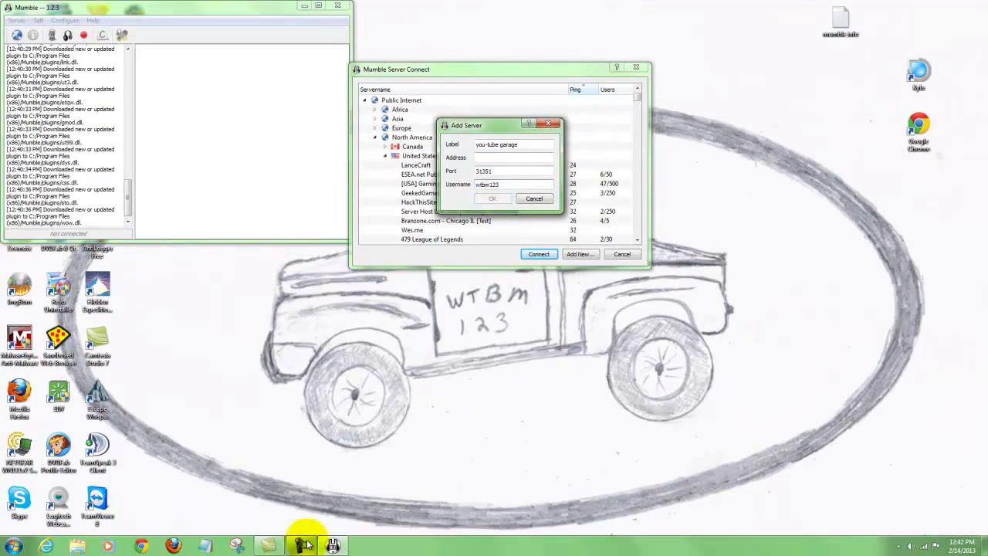
Confirm the Add Server dialog so 'you-tube garage' appears under Favorites.
left_click(493, 197)
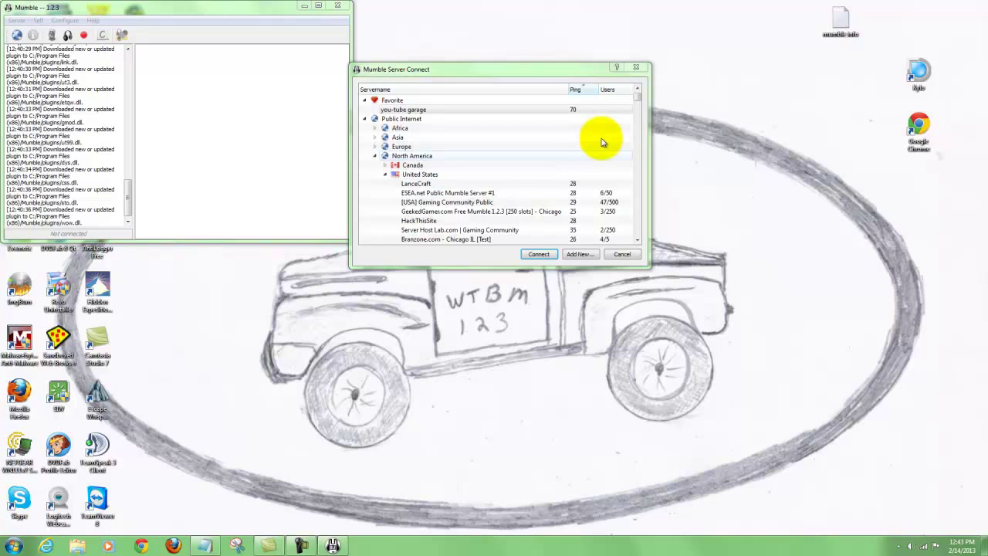
Connect to the 'you-tube garage' favourite, getting a Wrong password prompt.
left_click(403, 108)
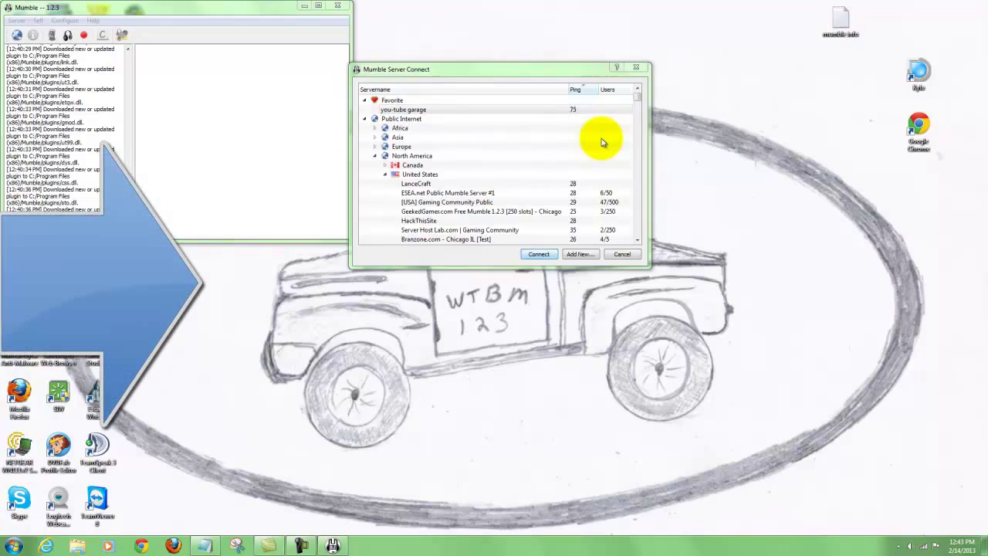
left_click(539, 253)
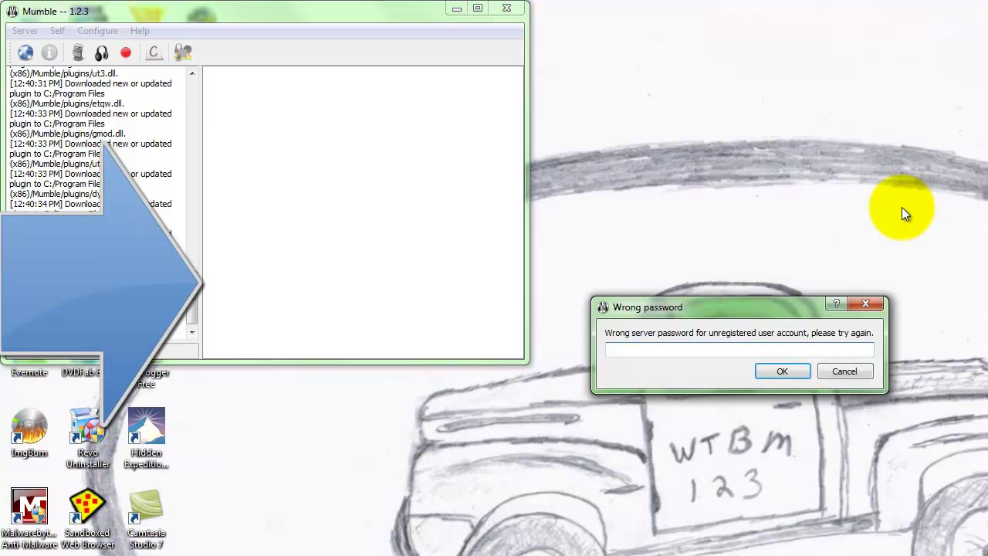
left_click(738, 349)
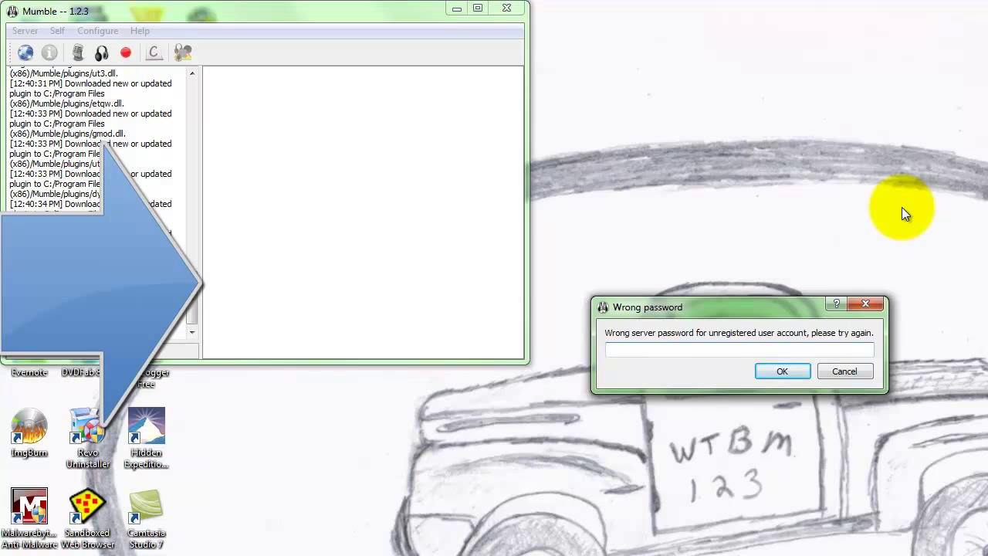
left_click(781, 370)
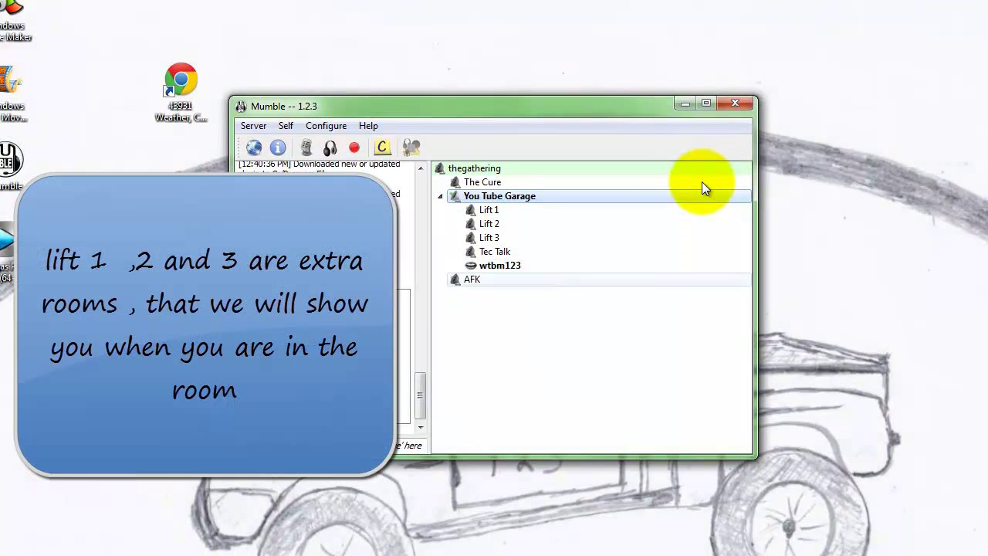
mouse_move(500, 265)
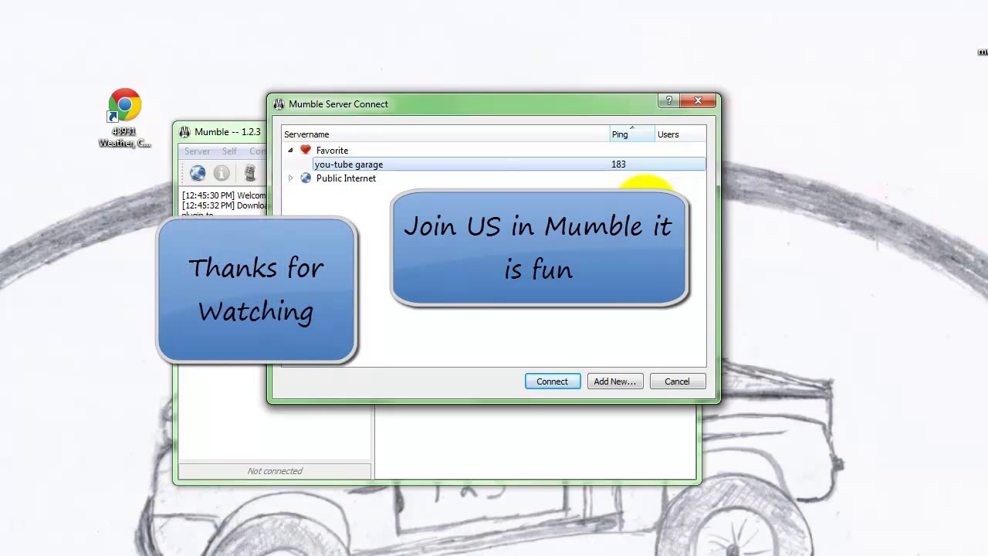
Reconnect to the 'you-tube garage' favourite and show its channel tree.
left_click(553, 380)
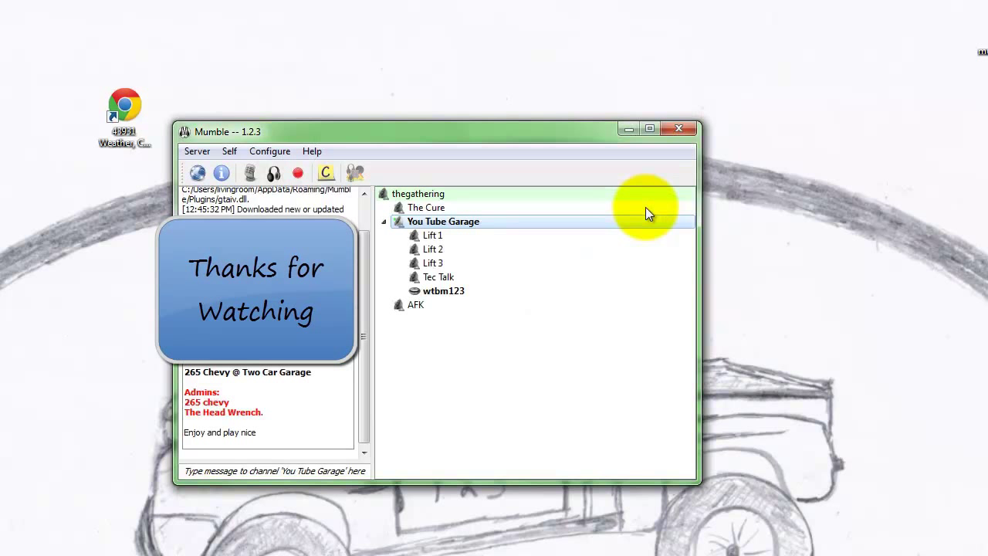